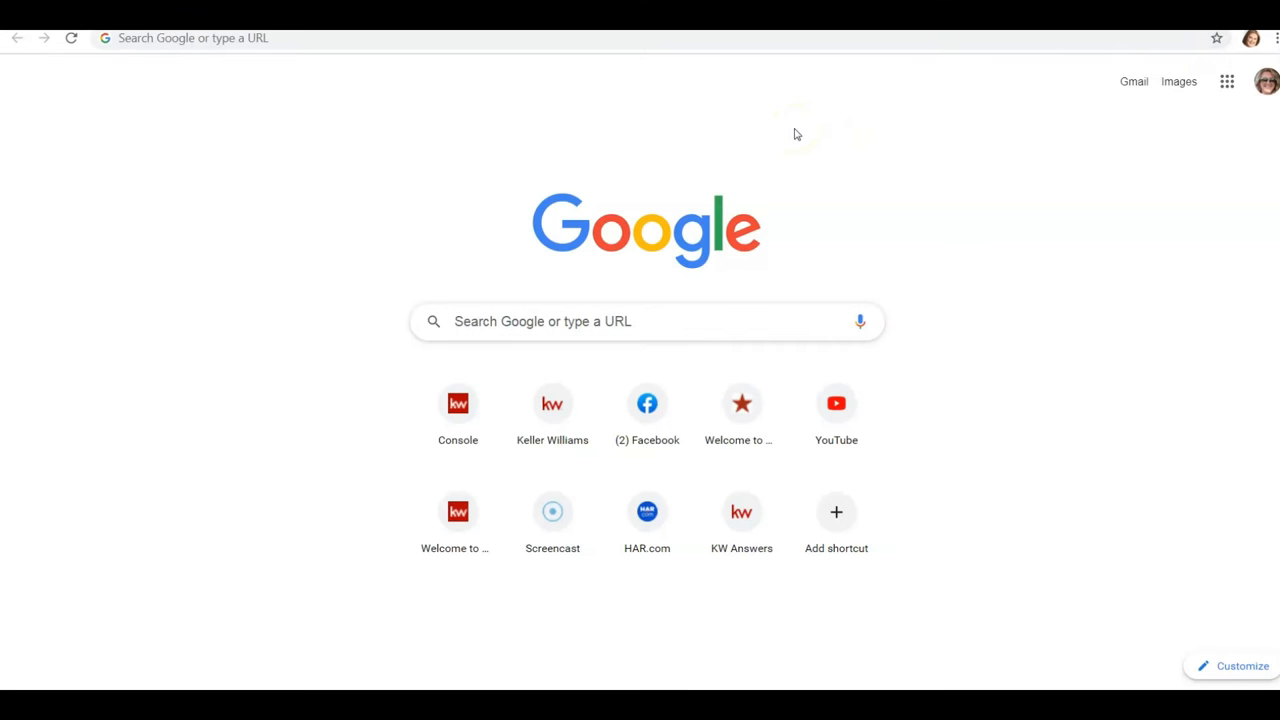
{"action": "mouse_move", "coordinate": [1132, 81]}
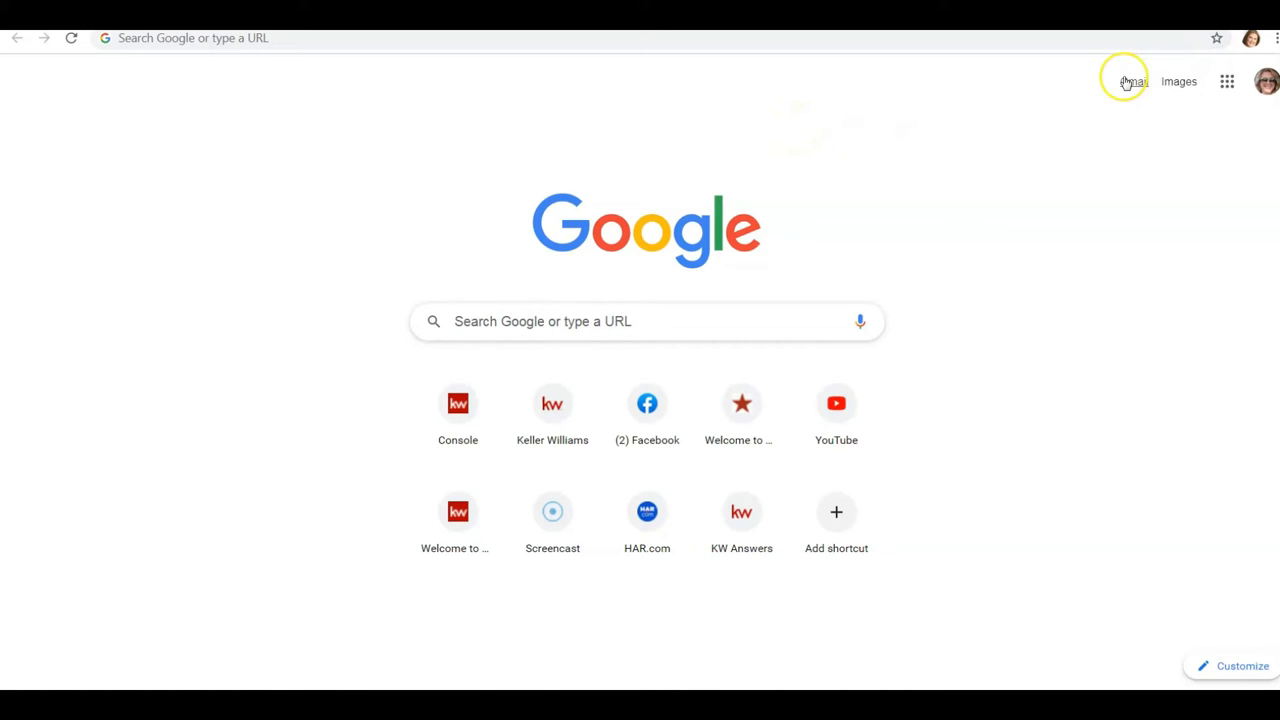
{"action": "mouse_move", "coordinate": [1088, 138]}
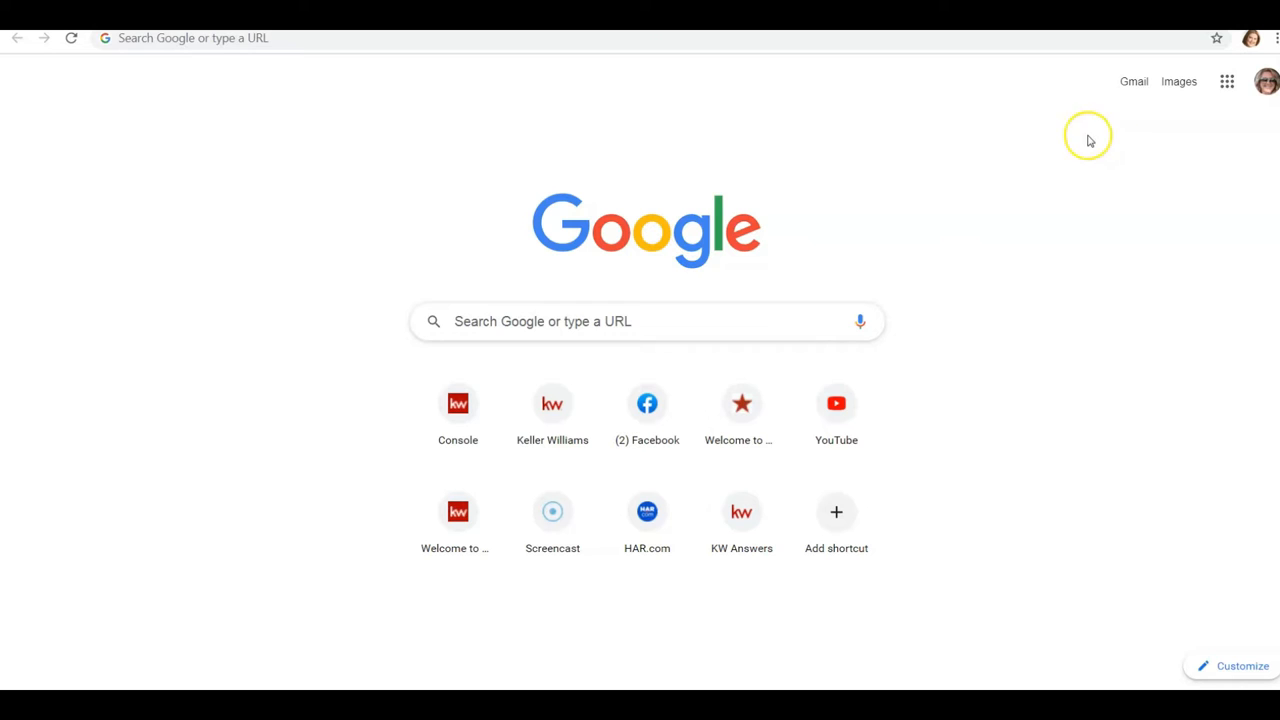
{"action": "mouse_move", "coordinate": [1221, 81]}
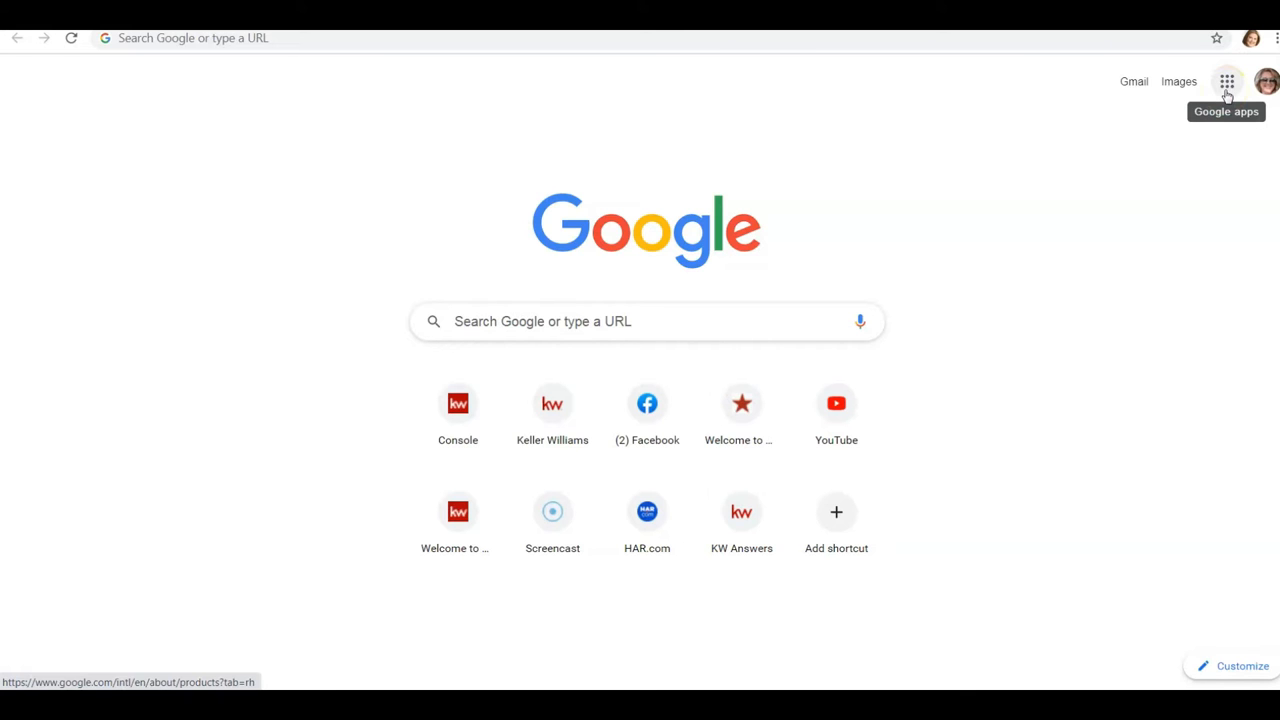
Step: Launch Google Keep from the Google apps grid in Chrome
{"action": "left_click", "coordinate": [1229, 81]}
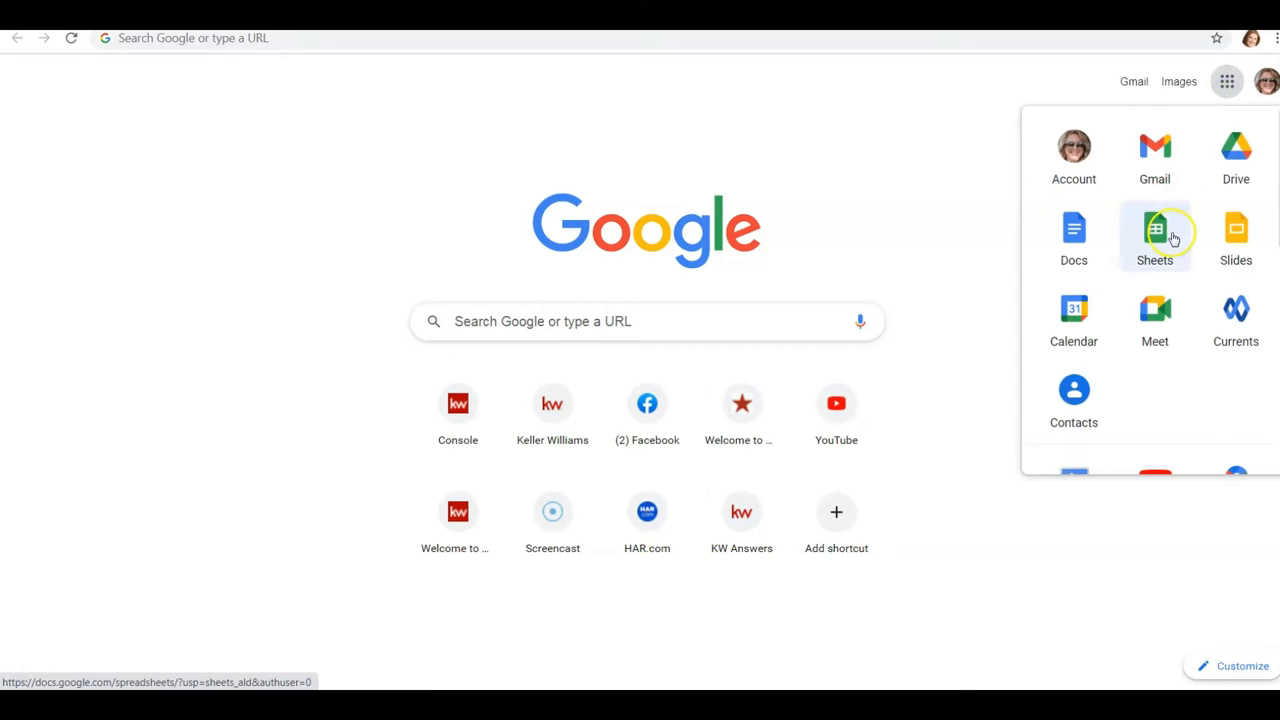
{"action": "scroll", "scroll_direction": "down", "scroll_amount": 3}
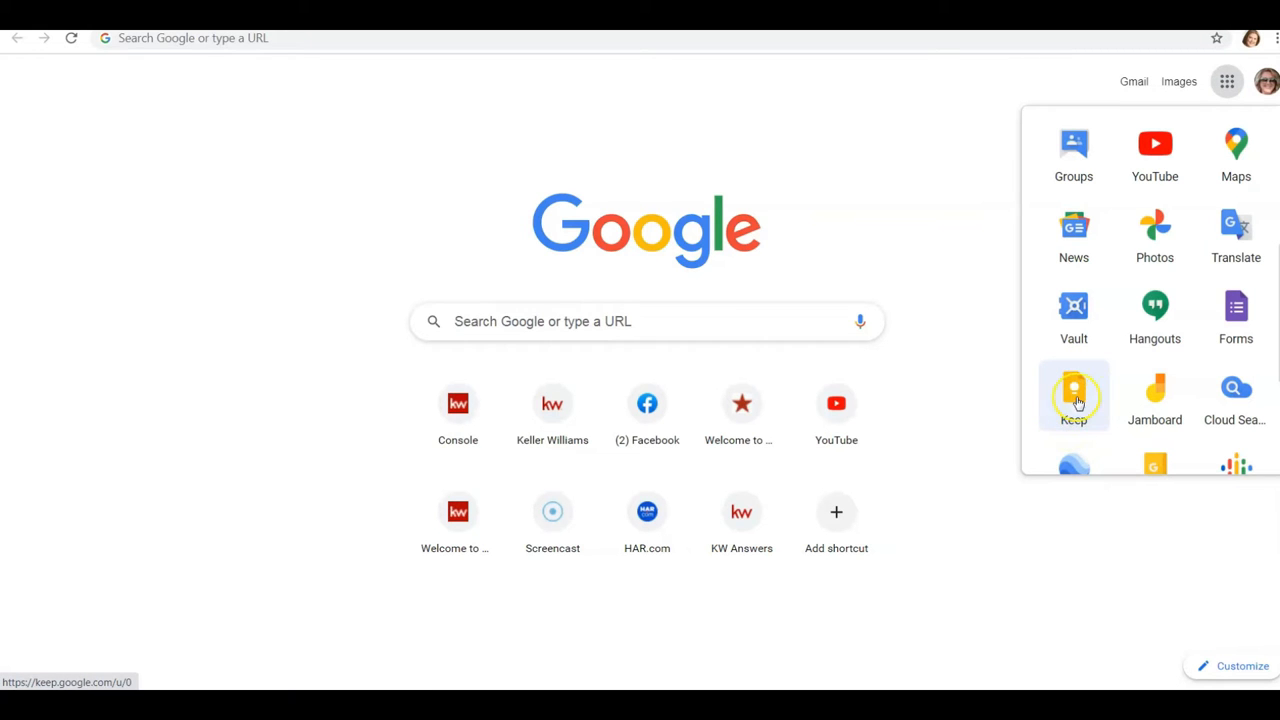
{"action": "left_click", "coordinate": [1073, 390]}
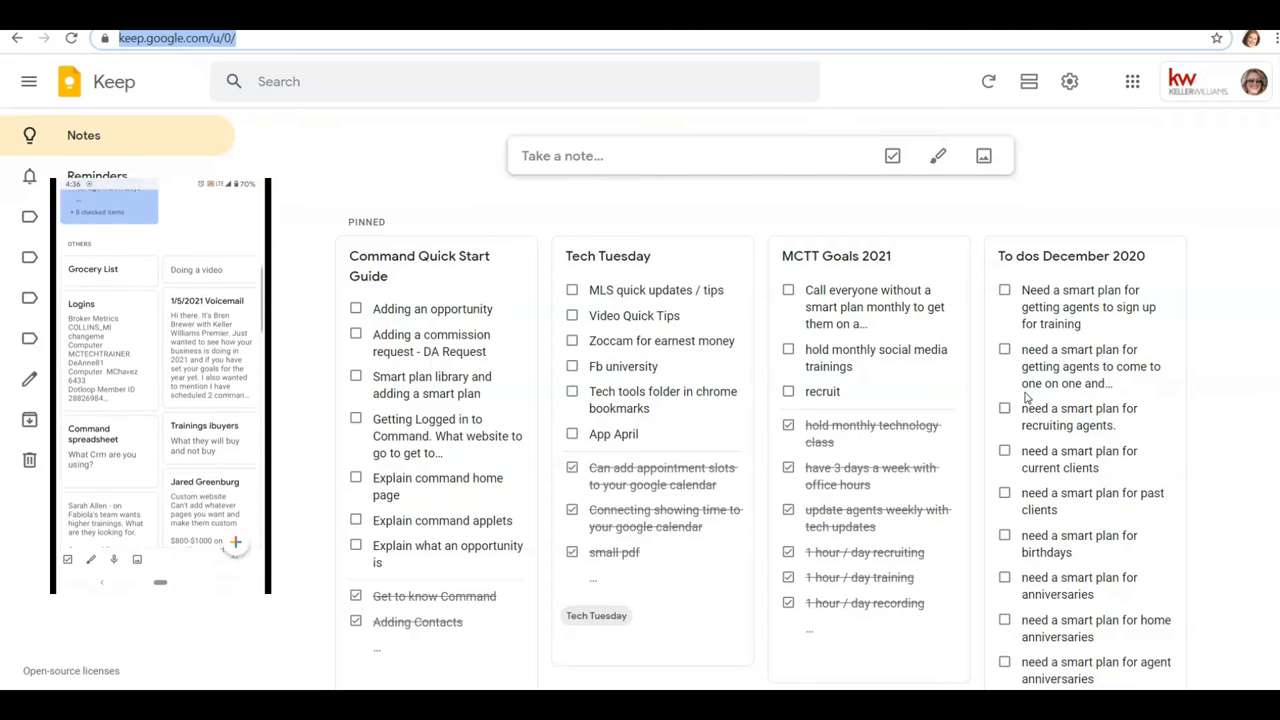
Step: Start a new note, try adding collaborators 'karen' and 'Mary', then cancel
{"action": "scroll", "scroll_direction": "down", "scroll_amount": 3}
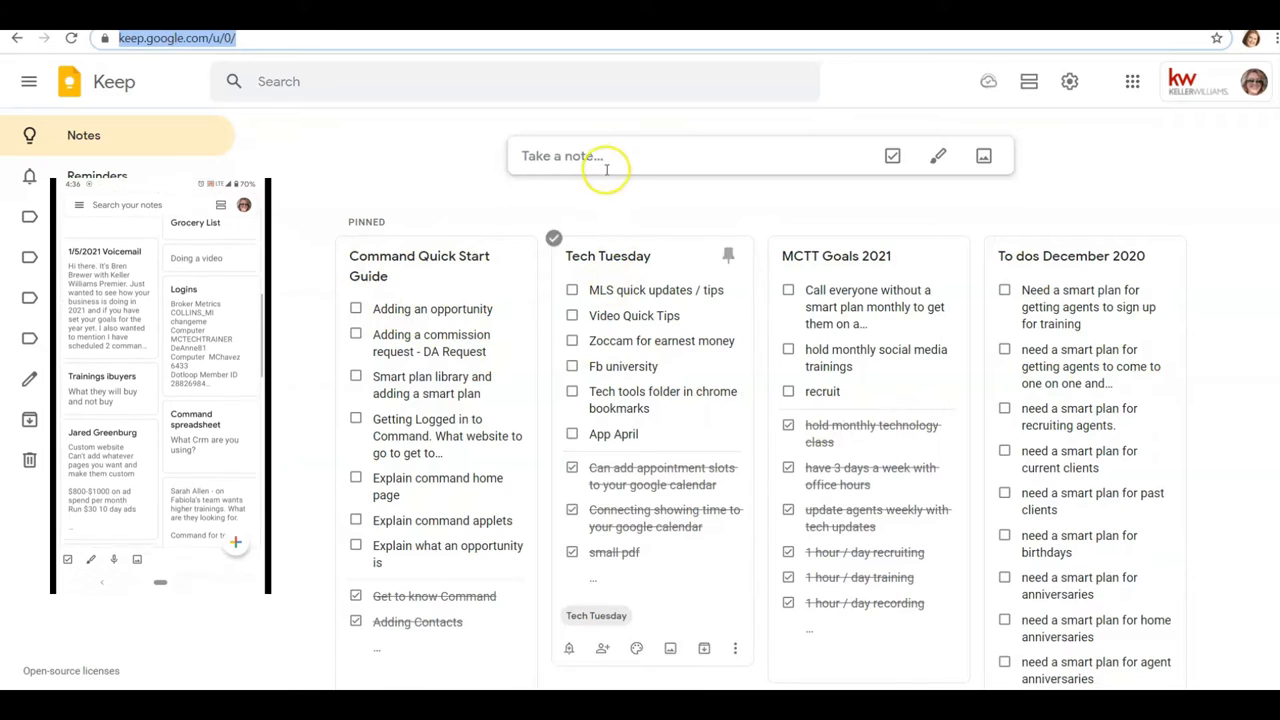
{"action": "left_click", "coordinate": [587, 155]}
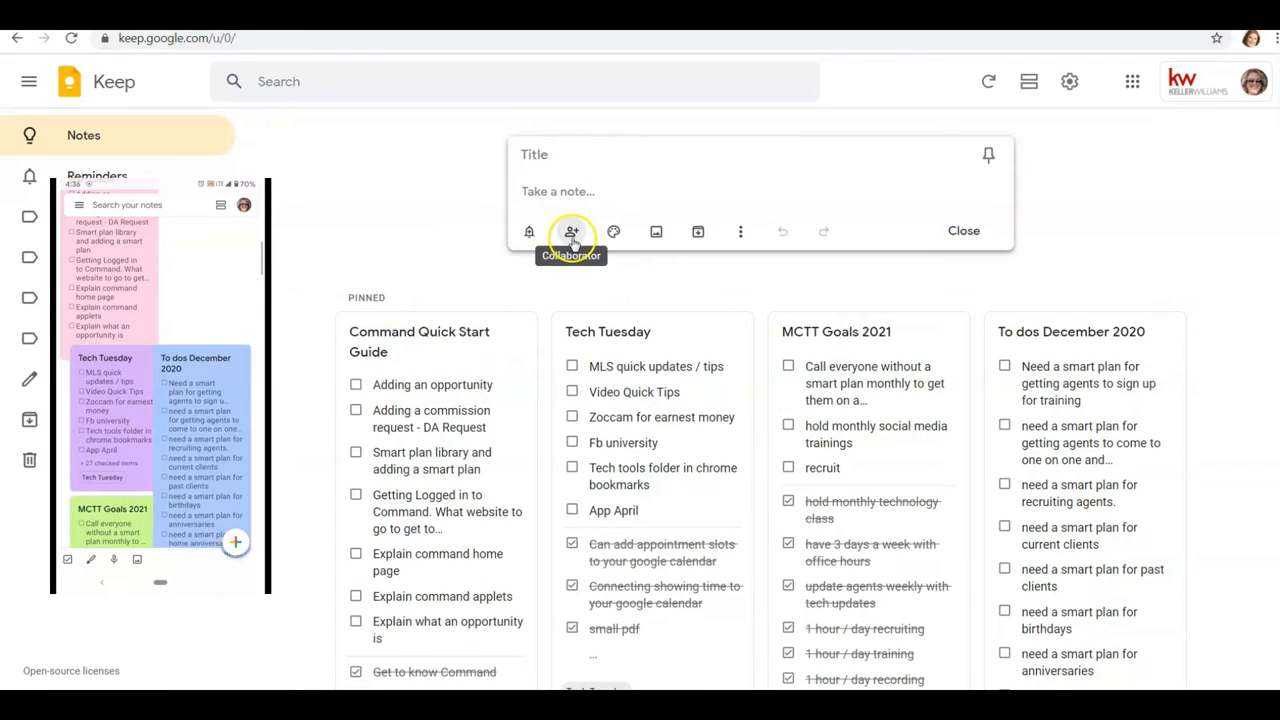
{"action": "left_click", "coordinate": [571, 231]}
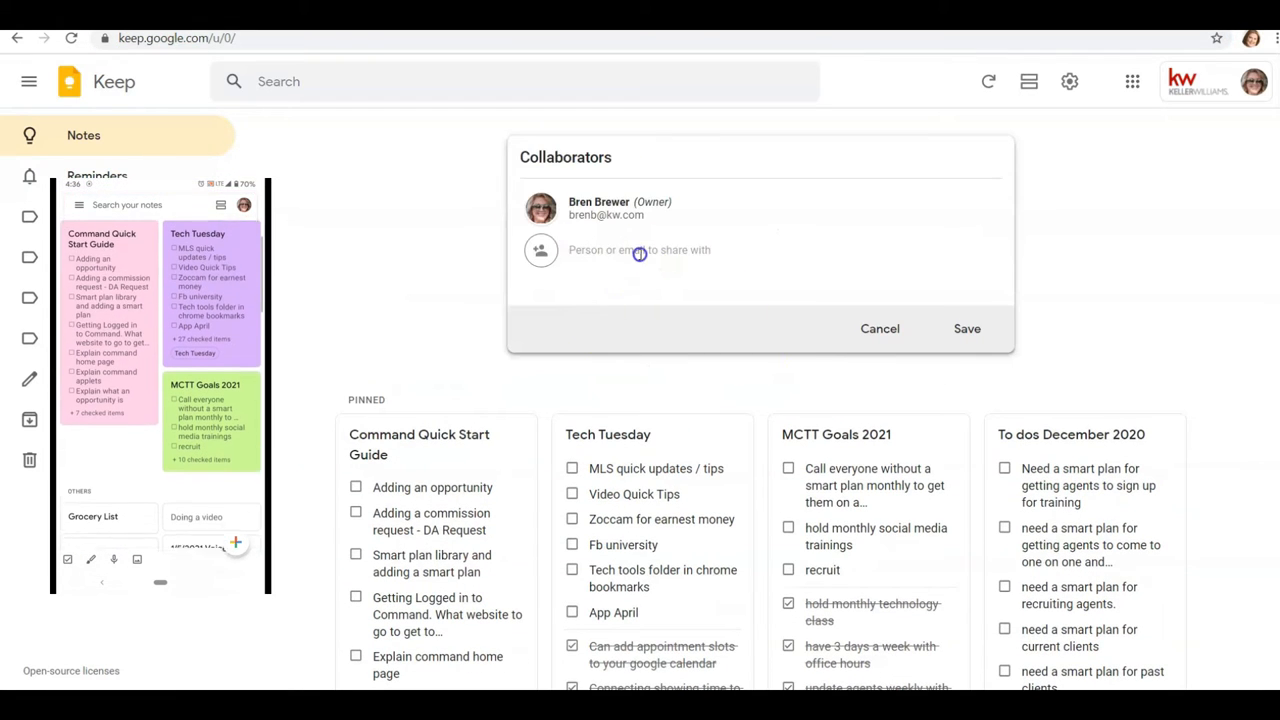
{"action": "type", "text": "karen"}
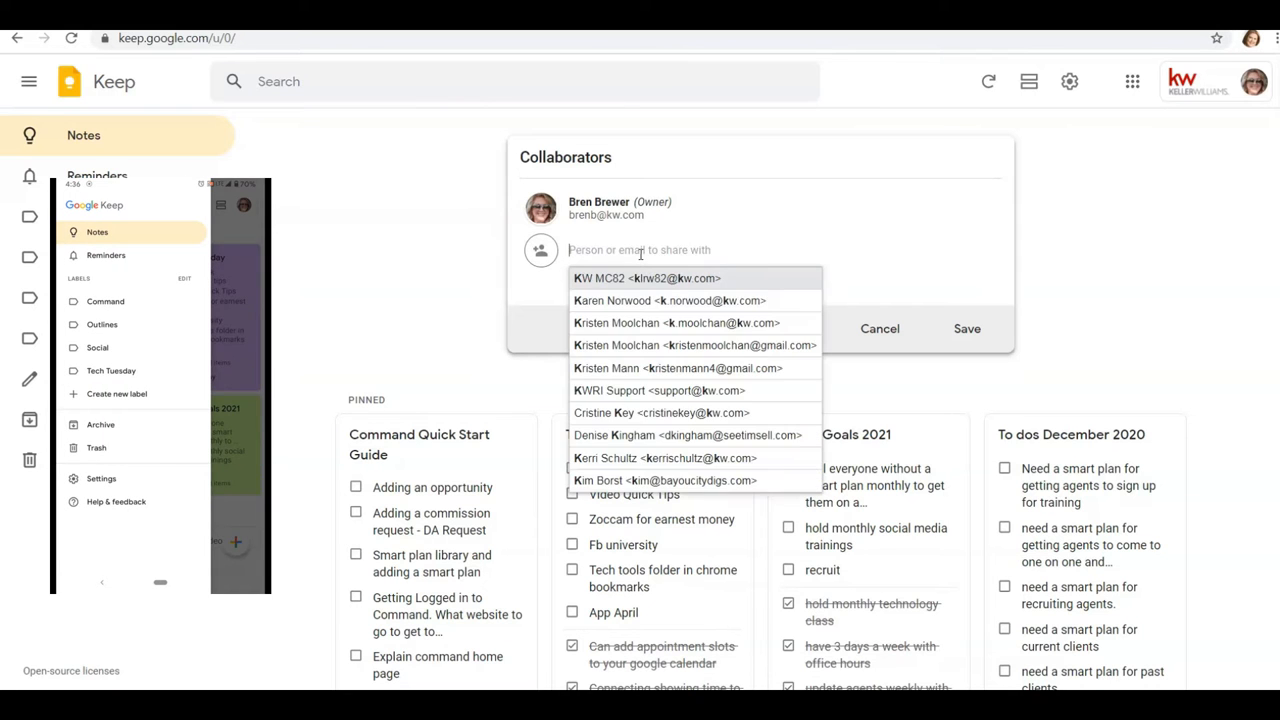
{"action": "type", "text": "Mary"}
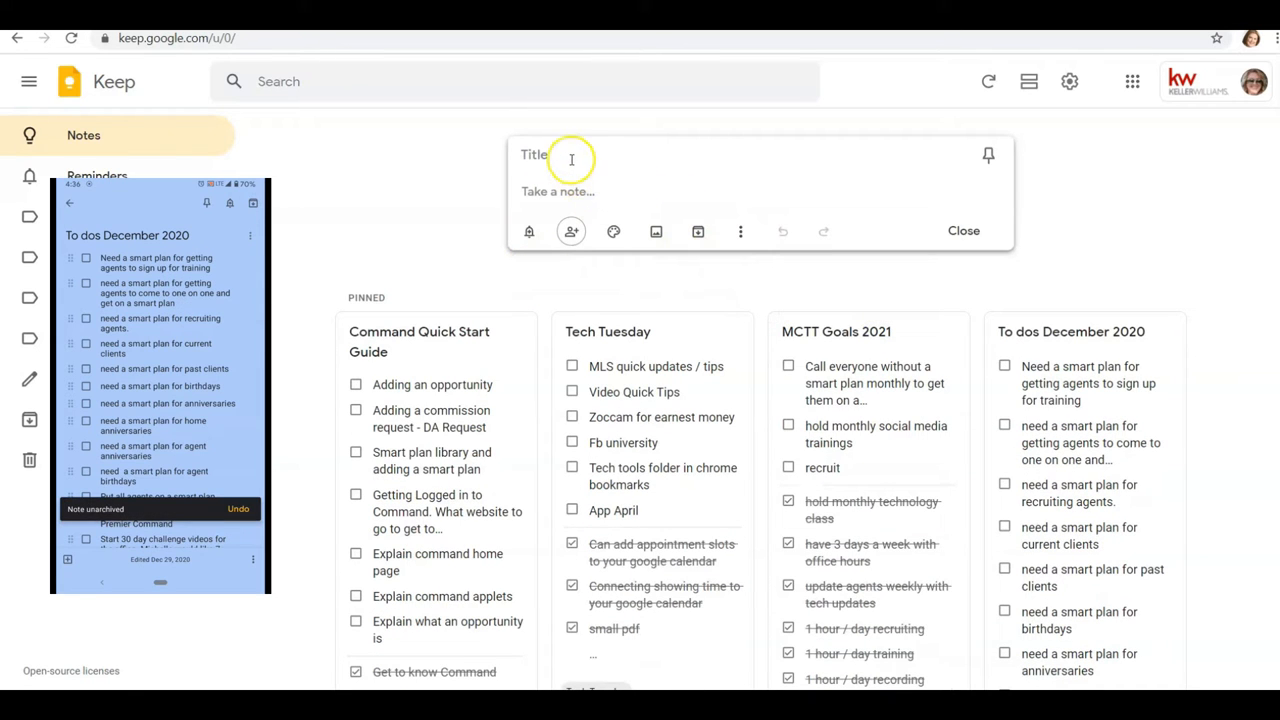
Step: Switch the new note to list mode and choose the teal colour
{"action": "left_click", "coordinate": [28, 81]}
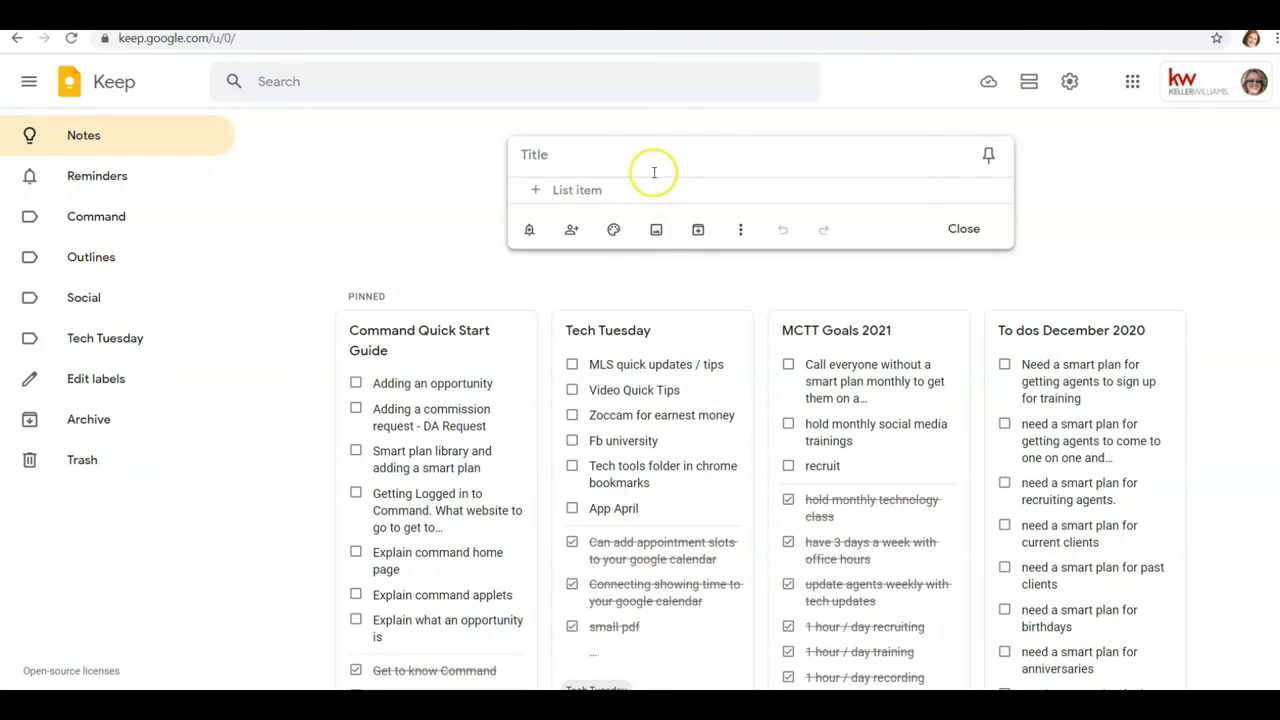
{"action": "left_click", "coordinate": [613, 229]}
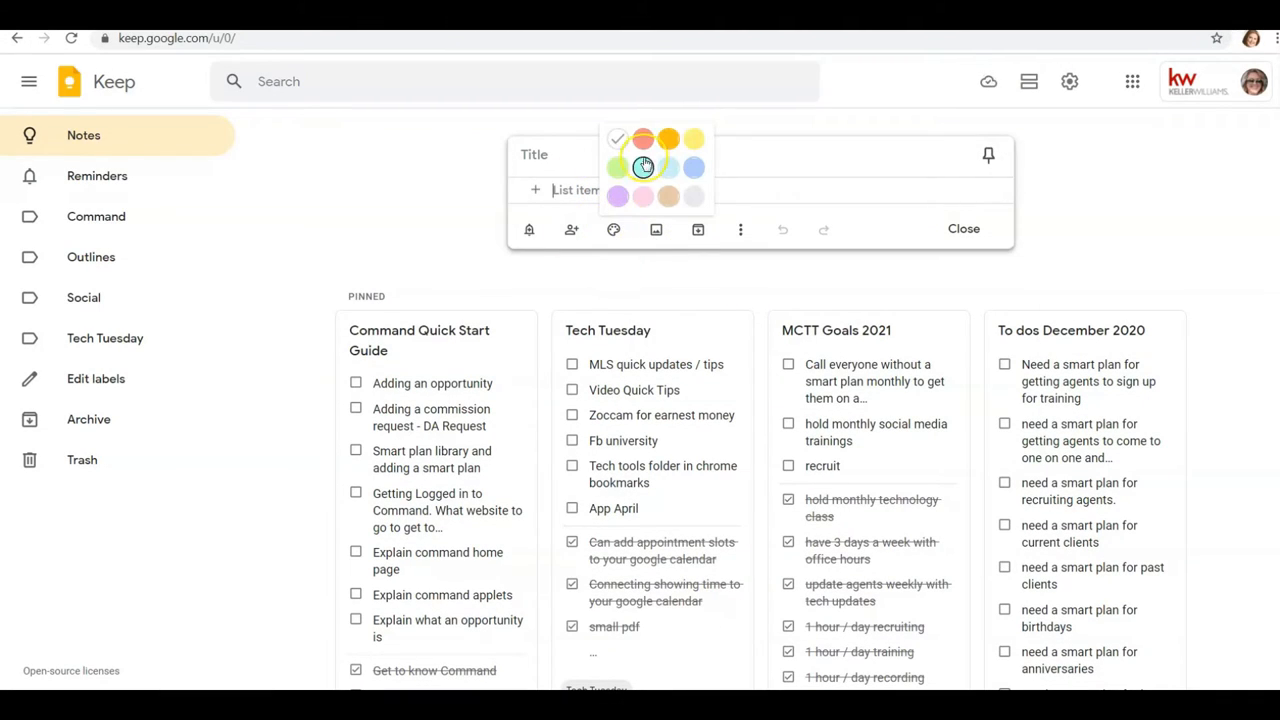
{"action": "left_click", "coordinate": [642, 167]}
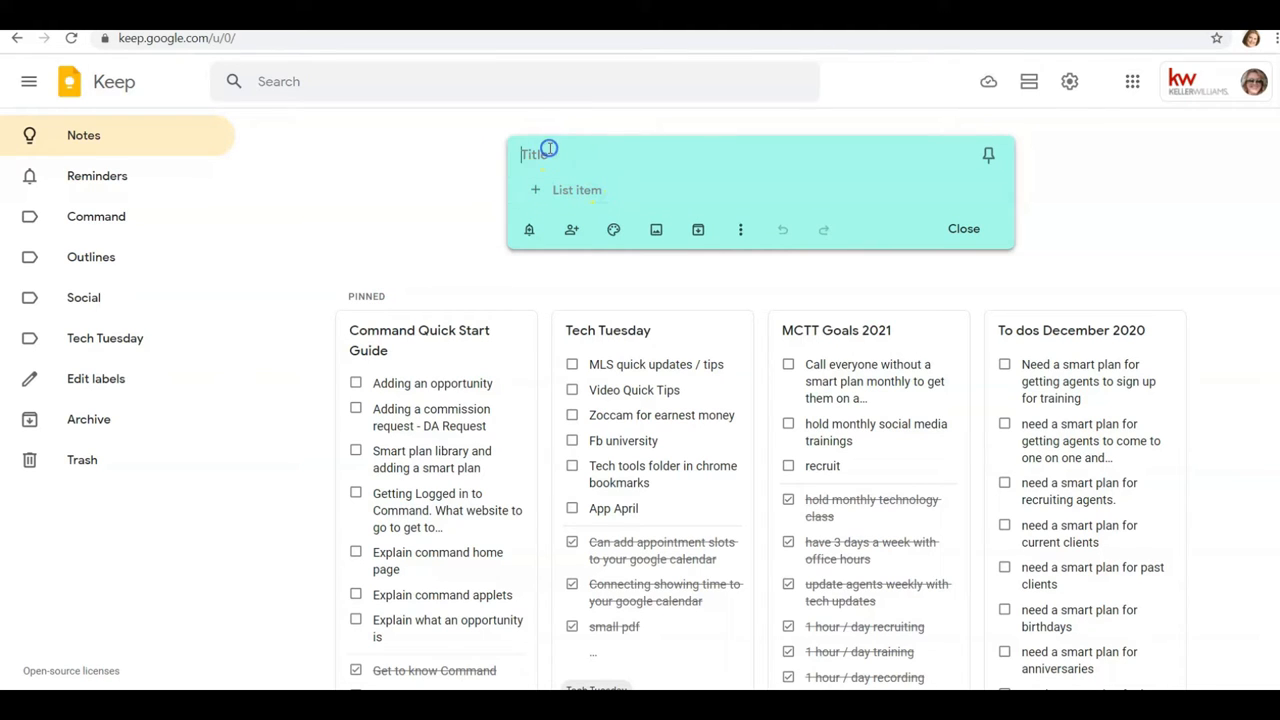
Step: Title the checklist 'Grocery List', add milk and oranges, and open collaborator options
{"action": "type", "text": "Grocery List"}
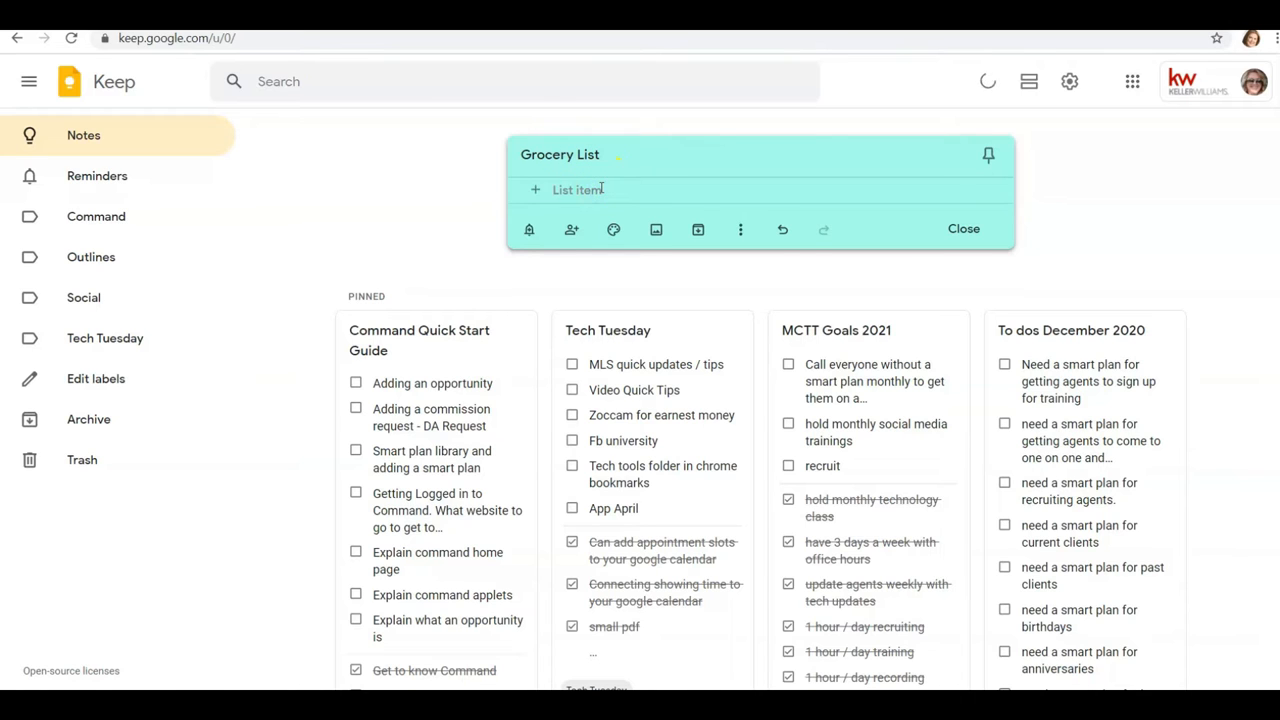
{"action": "type", "text": "ora"}
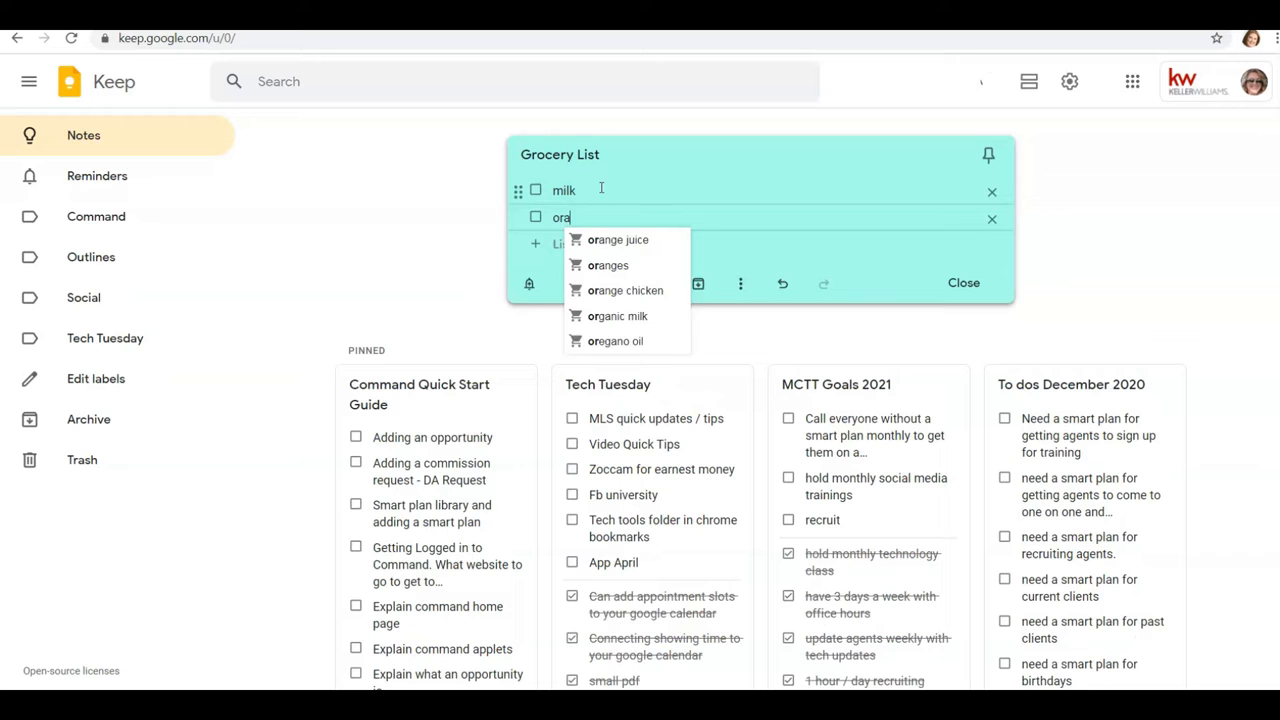
{"action": "left_click", "coordinate": [609, 265]}
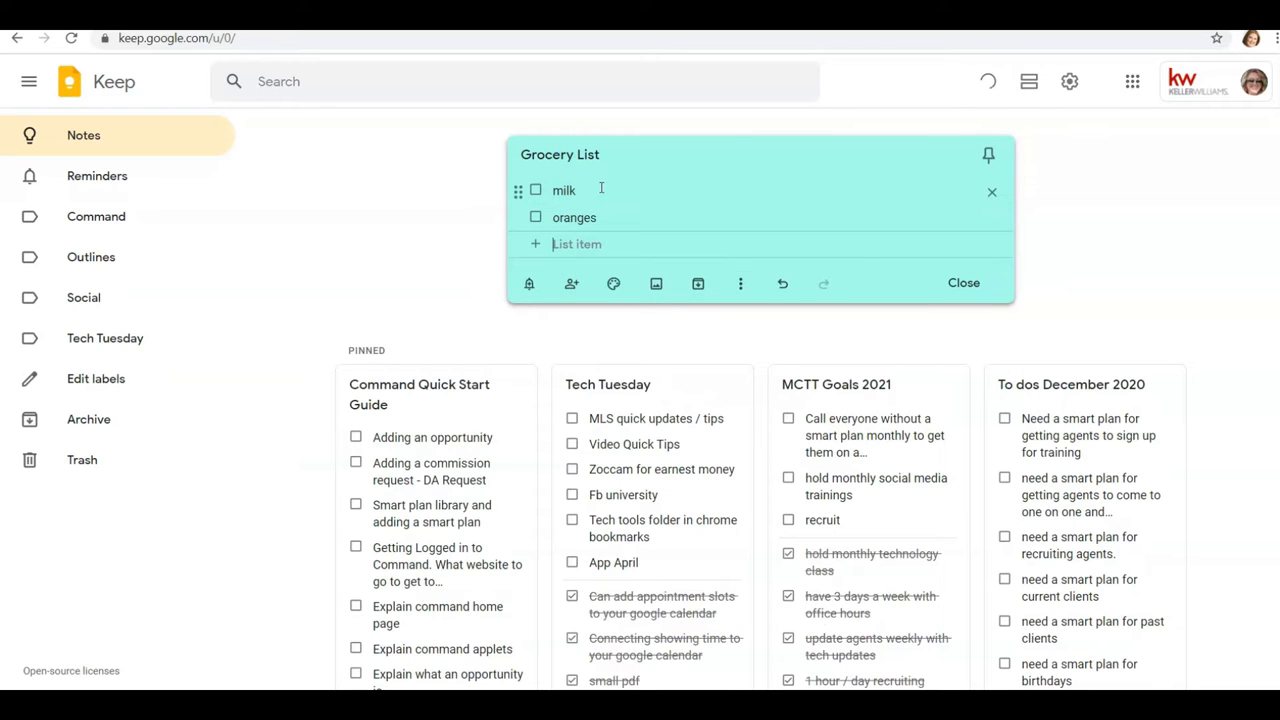
{"action": "left_click", "coordinate": [571, 284]}
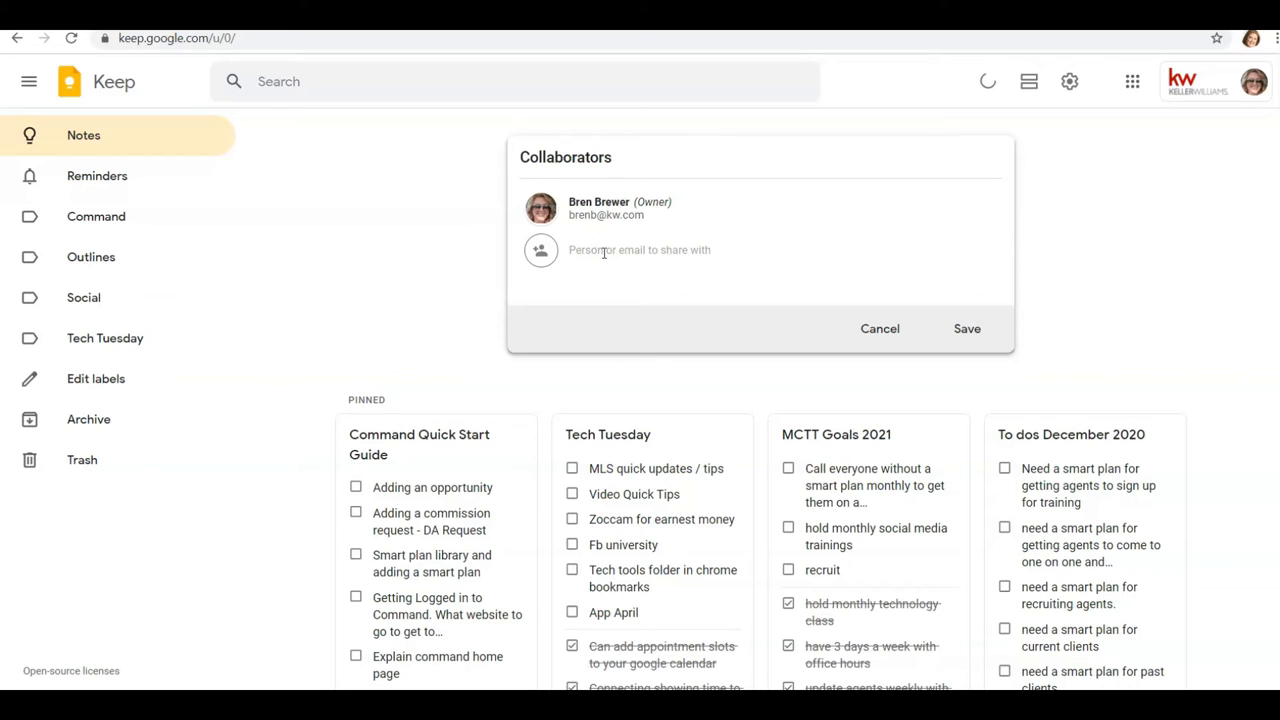
{"action": "type", "text": "jd"}
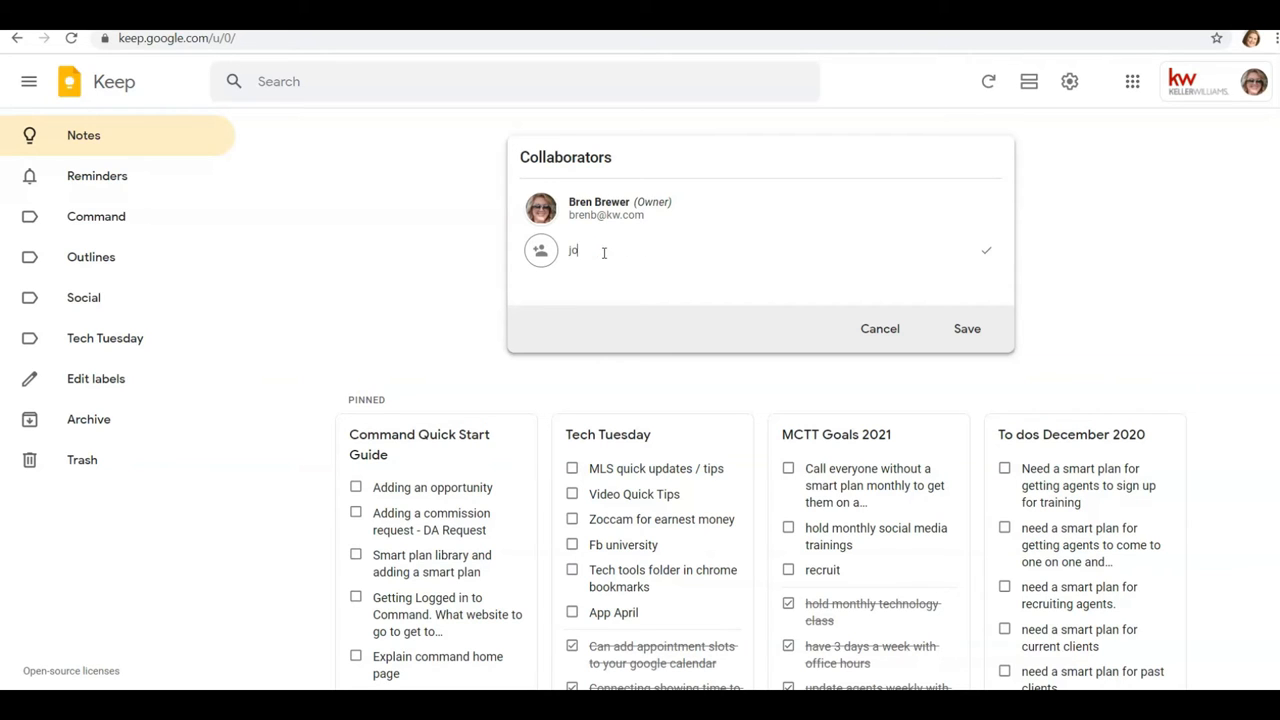
{"action": "type", "text": "osh@"}
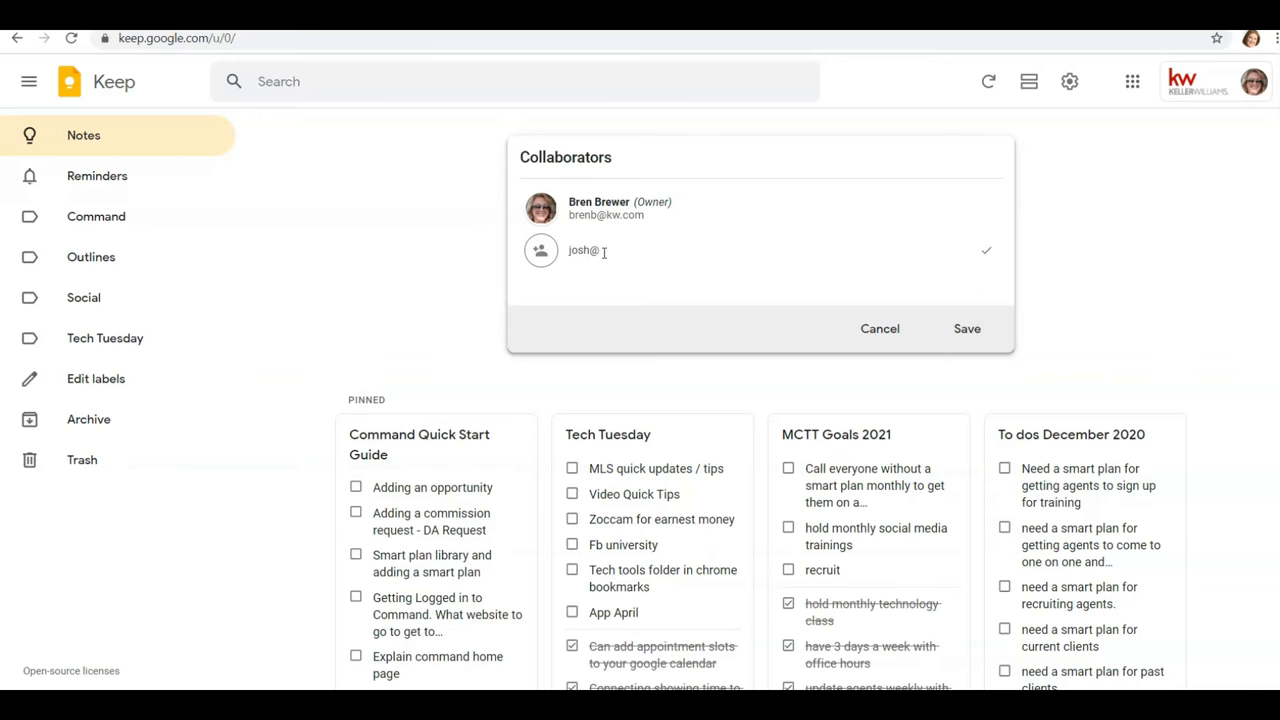
{"action": "key", "text": "Backspace"}
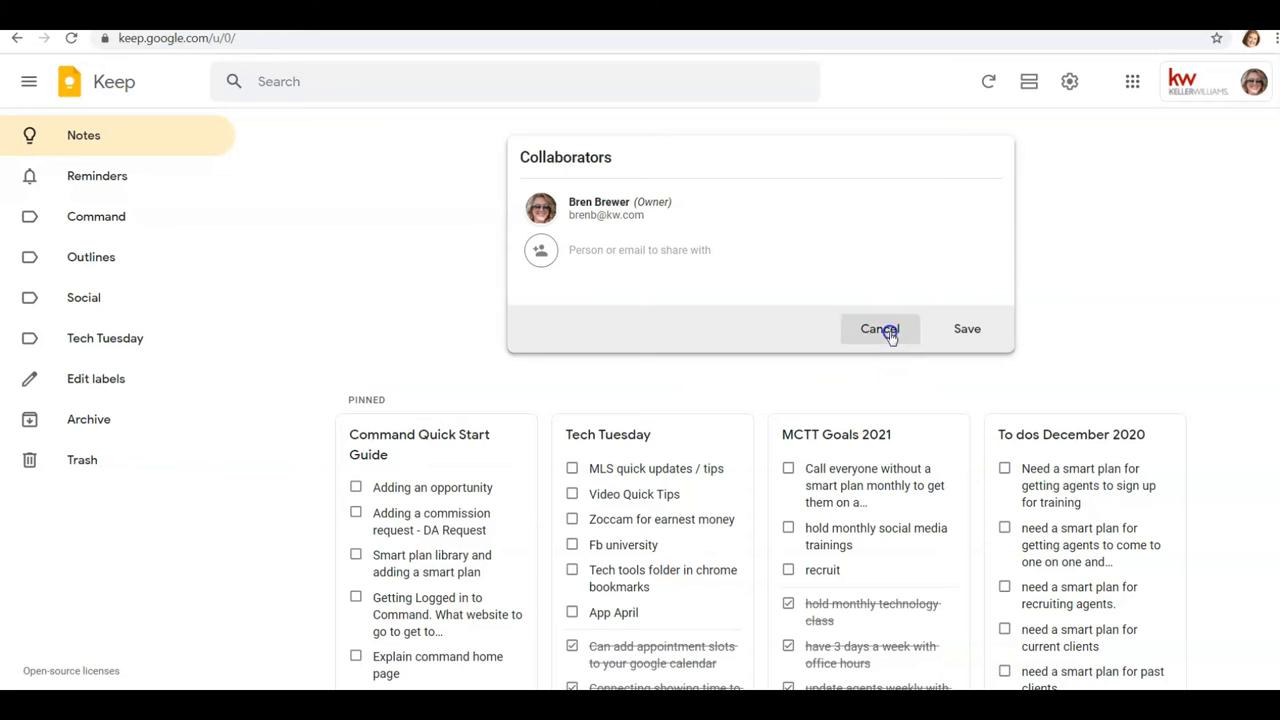
{"action": "left_click", "coordinate": [879, 329]}
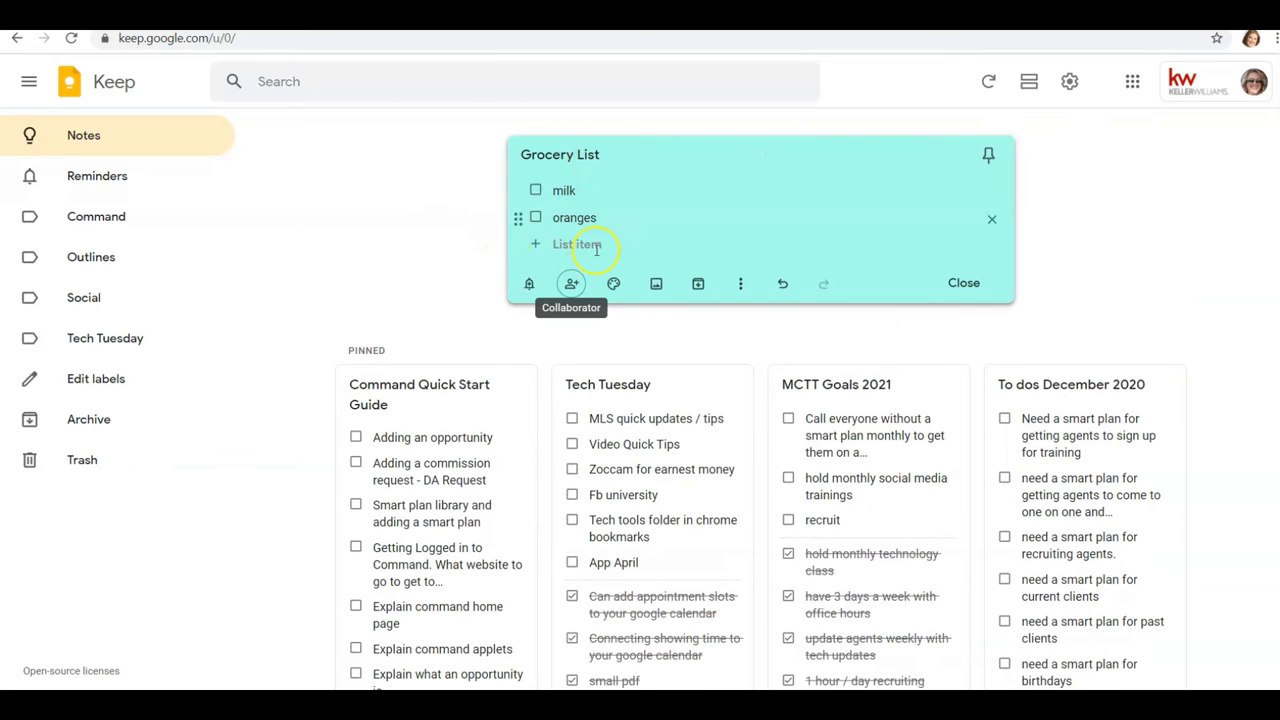
Step: Tick the checkboxes for milk and oranges in Grocery List
{"action": "left_click", "coordinate": [535, 190]}
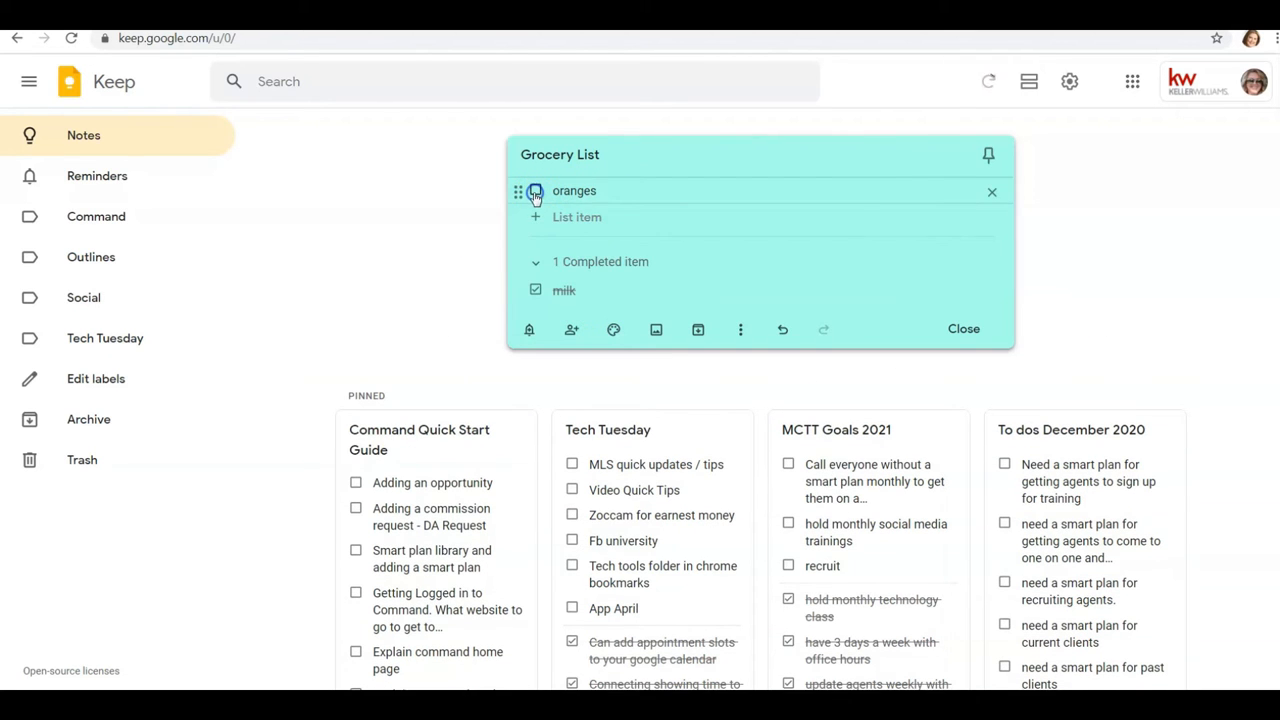
{"action": "left_click", "coordinate": [535, 191]}
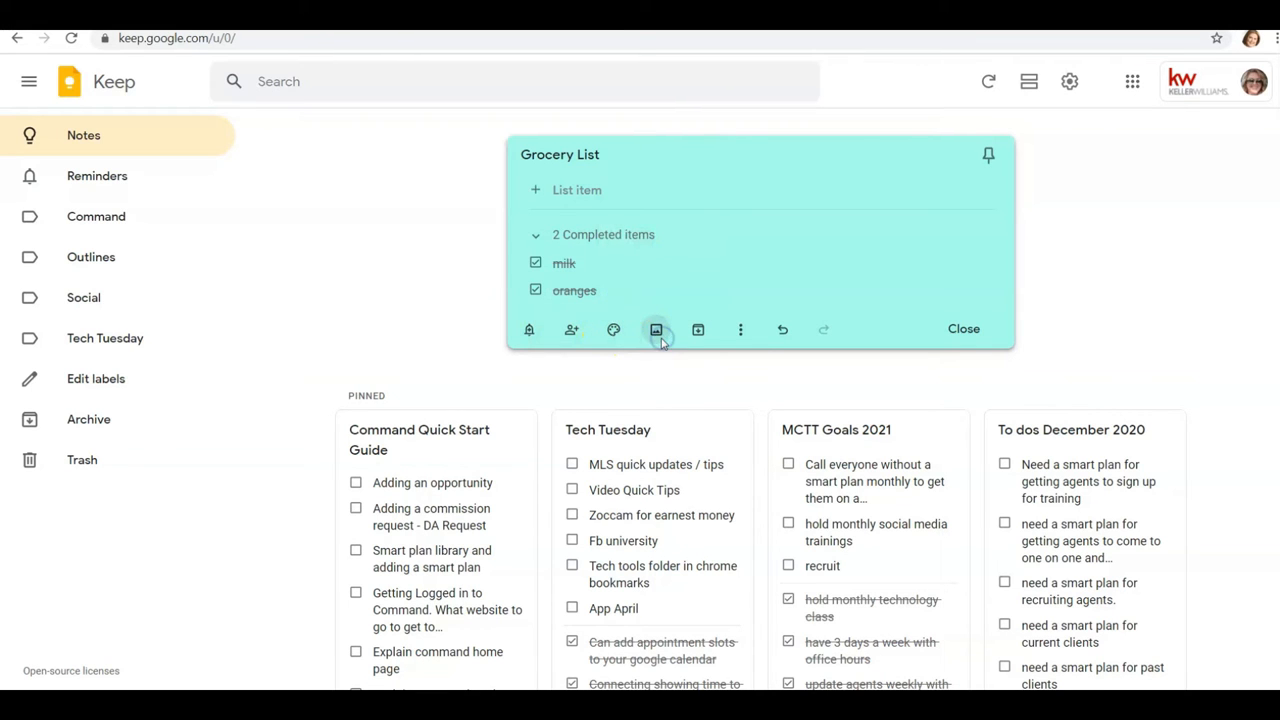
{"action": "left_click", "coordinate": [656, 329]}
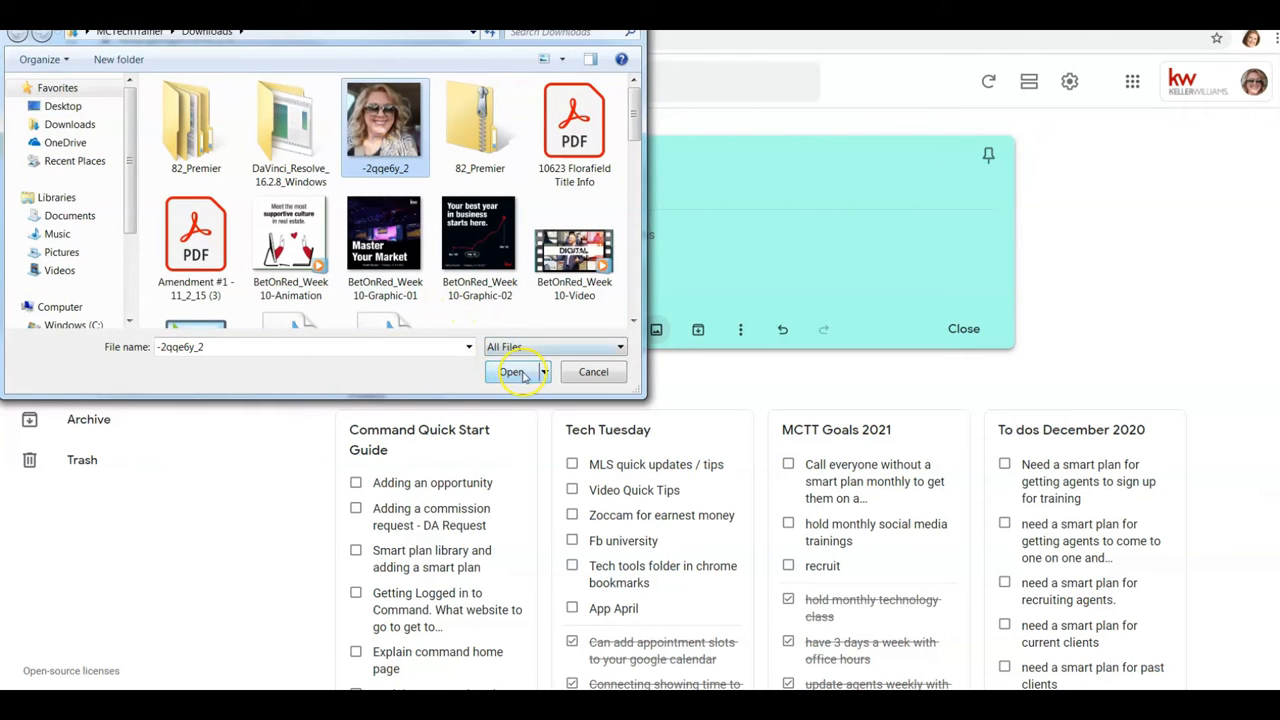
{"action": "left_click", "coordinate": [511, 372]}
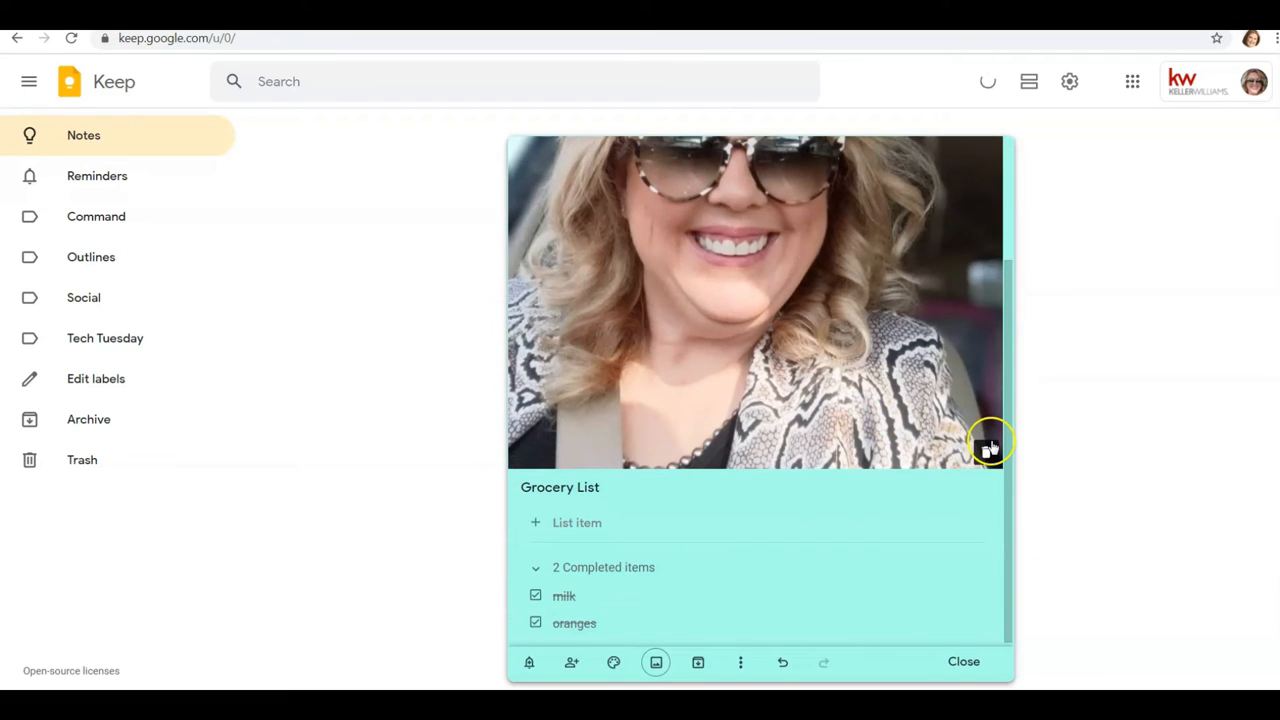
{"action": "left_click", "coordinate": [988, 445]}
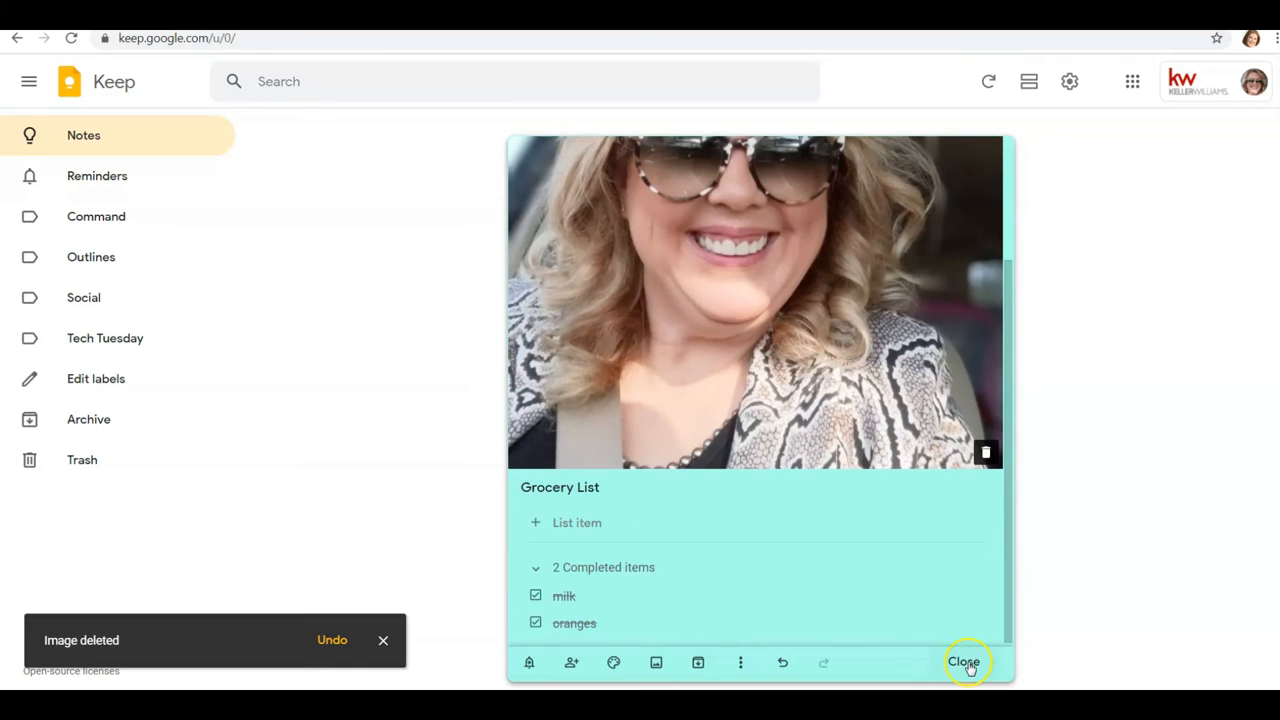
{"action": "mouse_move", "coordinate": [697, 662]}
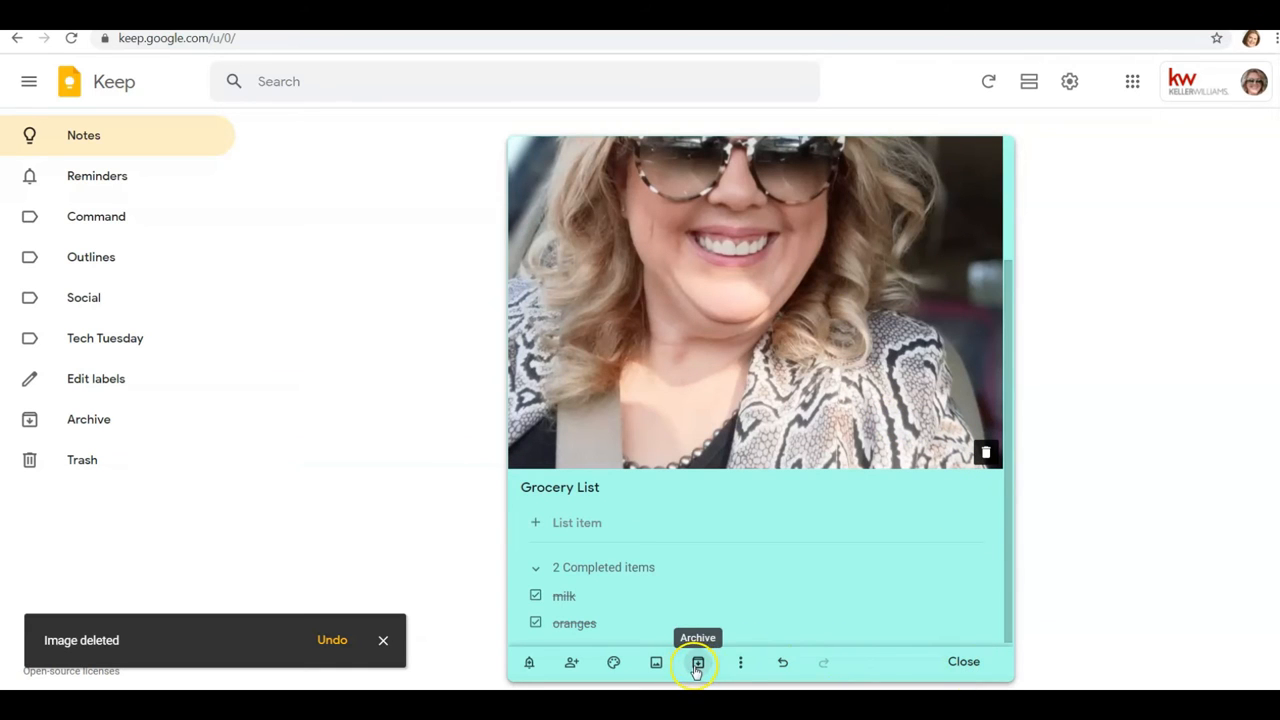
{"action": "mouse_move", "coordinate": [528, 662]}
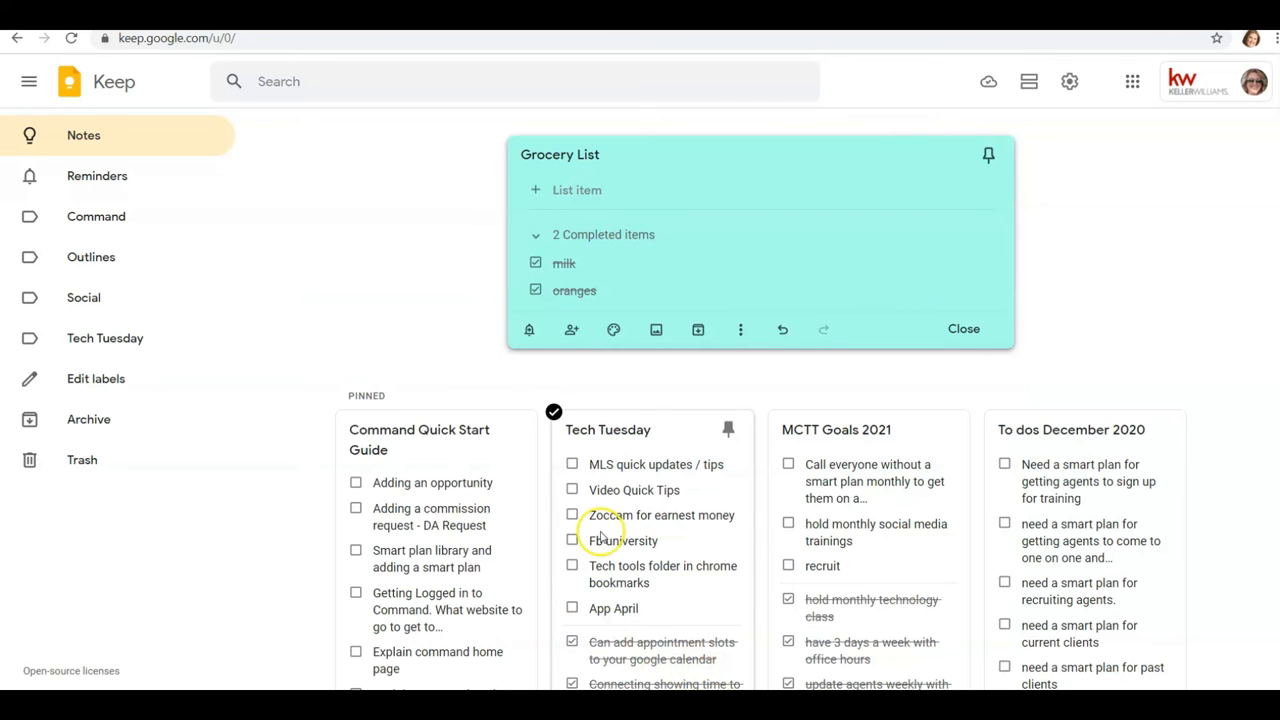
Step: Open the three-dot More menu on the Grocery List note
{"action": "left_click", "coordinate": [740, 329]}
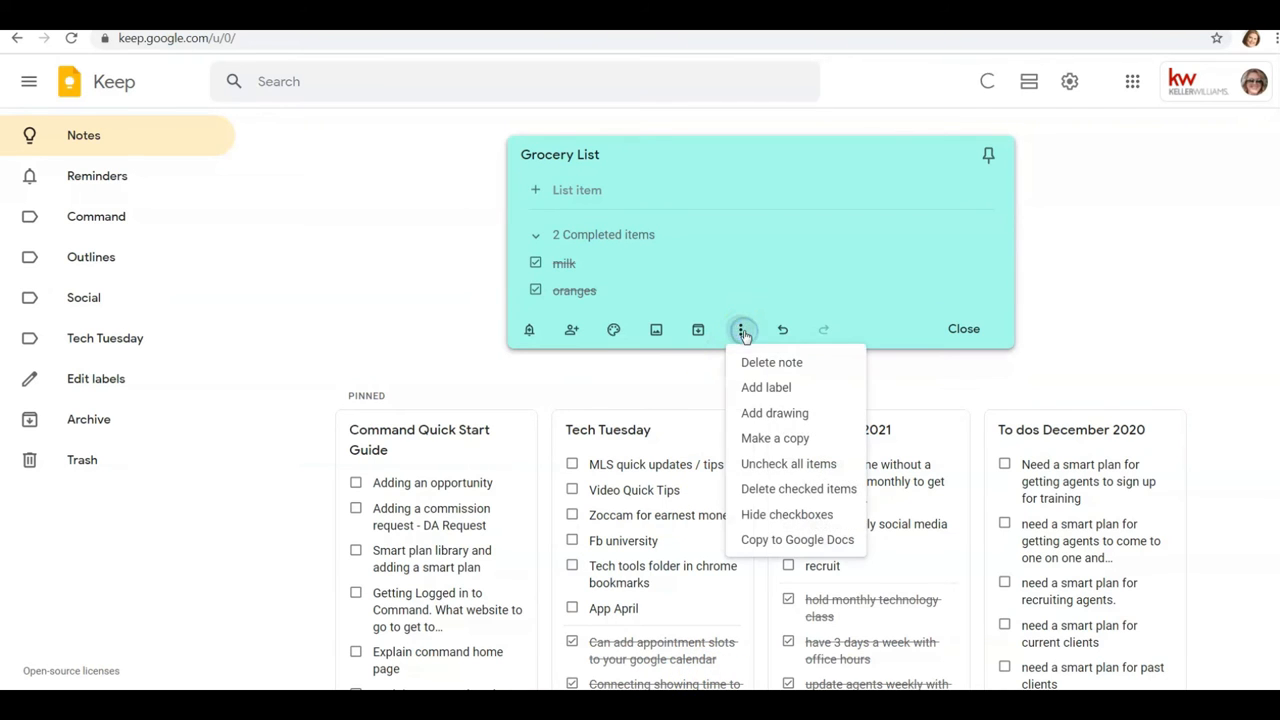
{"action": "mouse_move", "coordinate": [760, 393]}
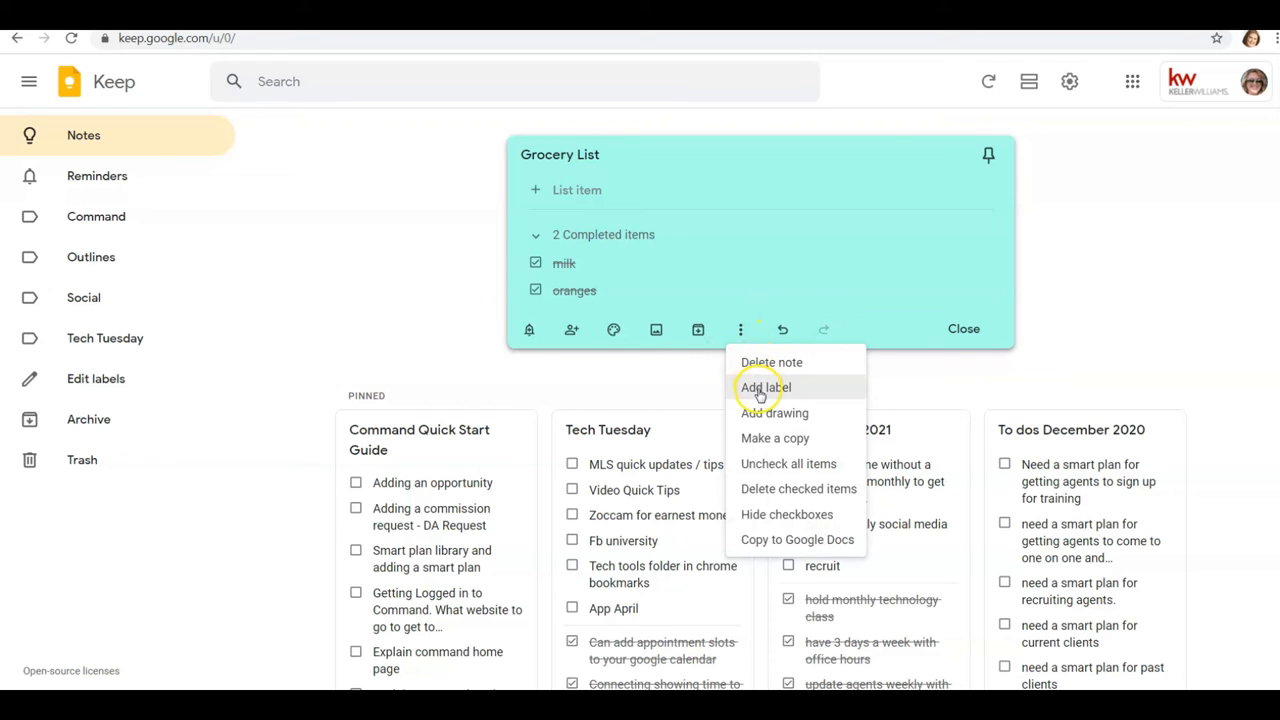
{"action": "mouse_move", "coordinate": [761, 398]}
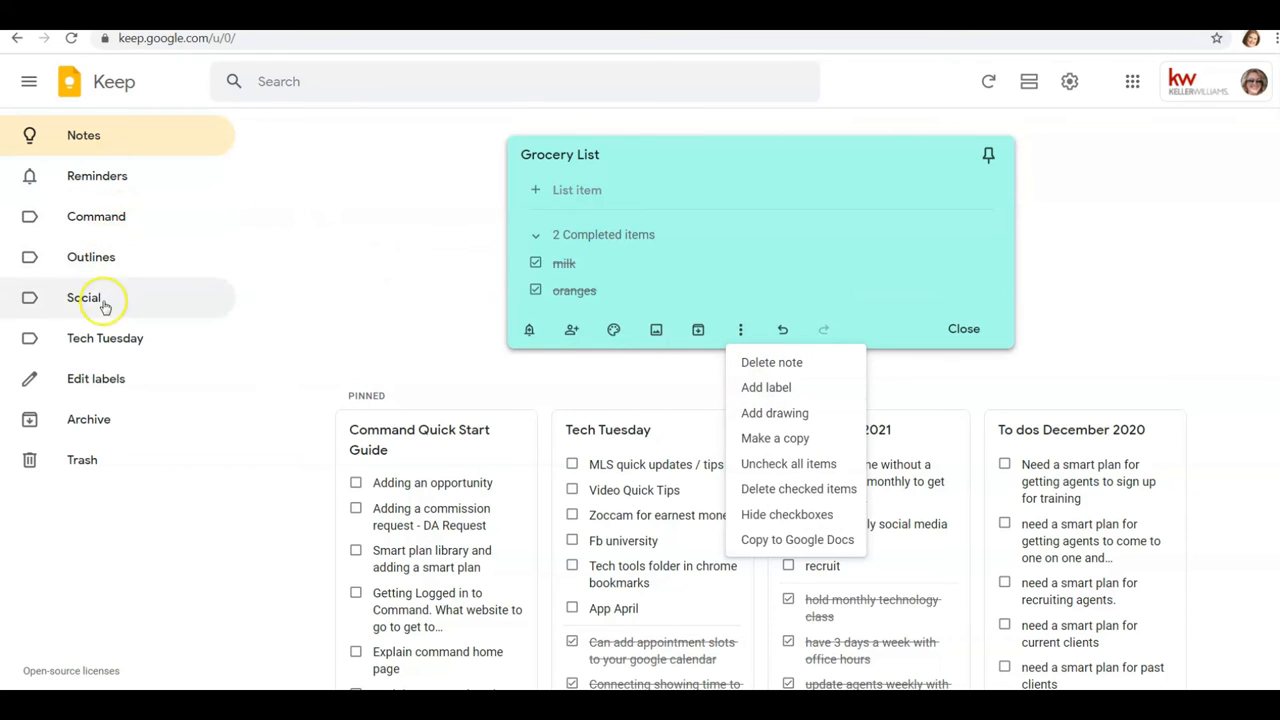
{"action": "mouse_move", "coordinate": [97, 315]}
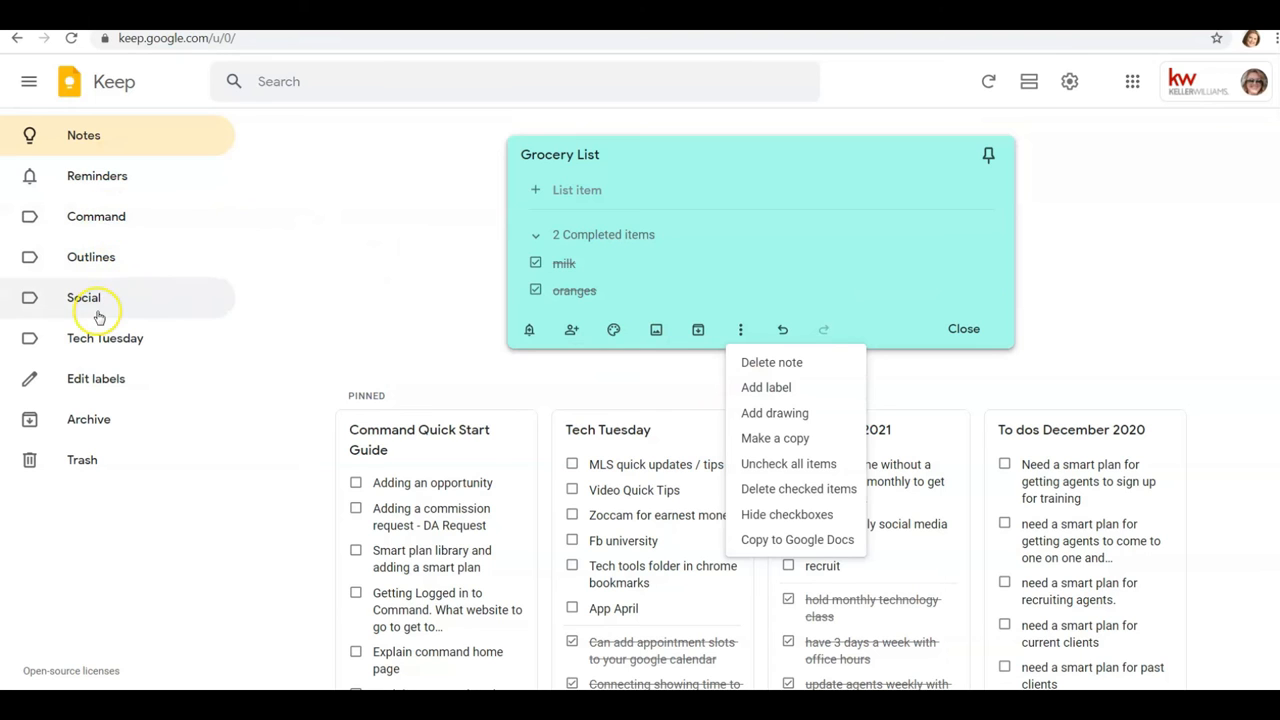
{"action": "mouse_move", "coordinate": [822, 347]}
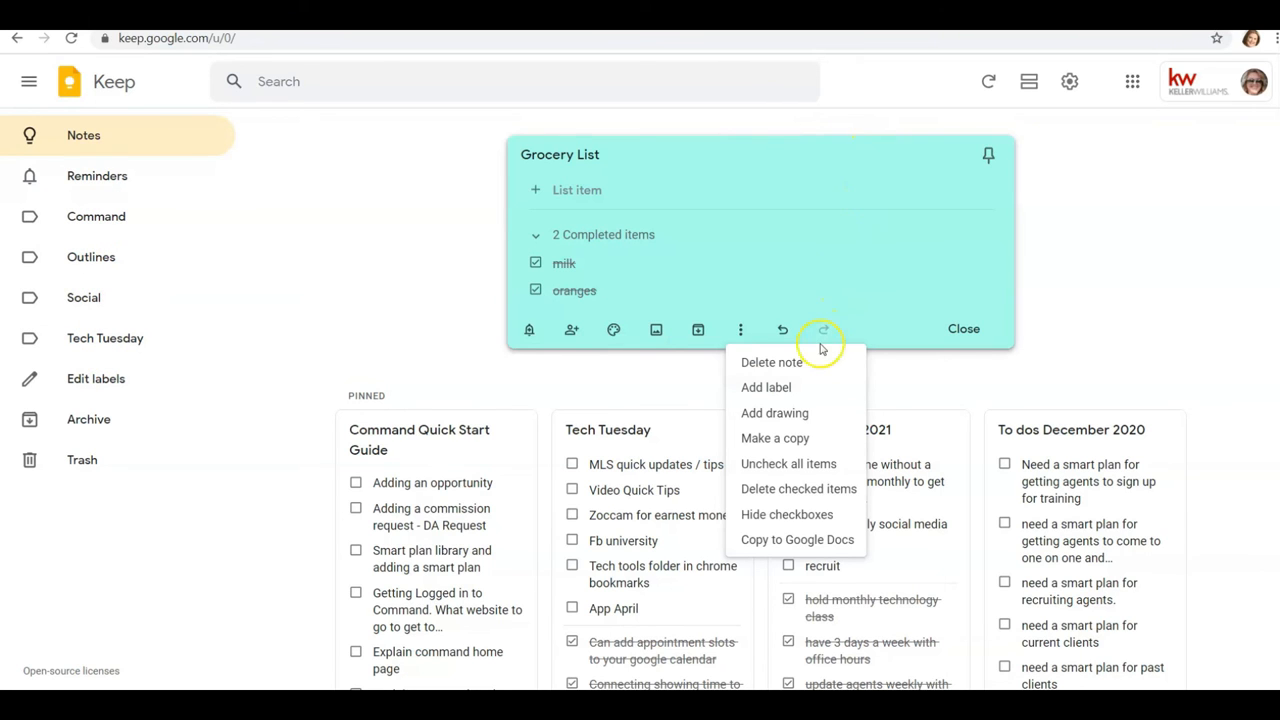
{"action": "mouse_move", "coordinate": [788, 463]}
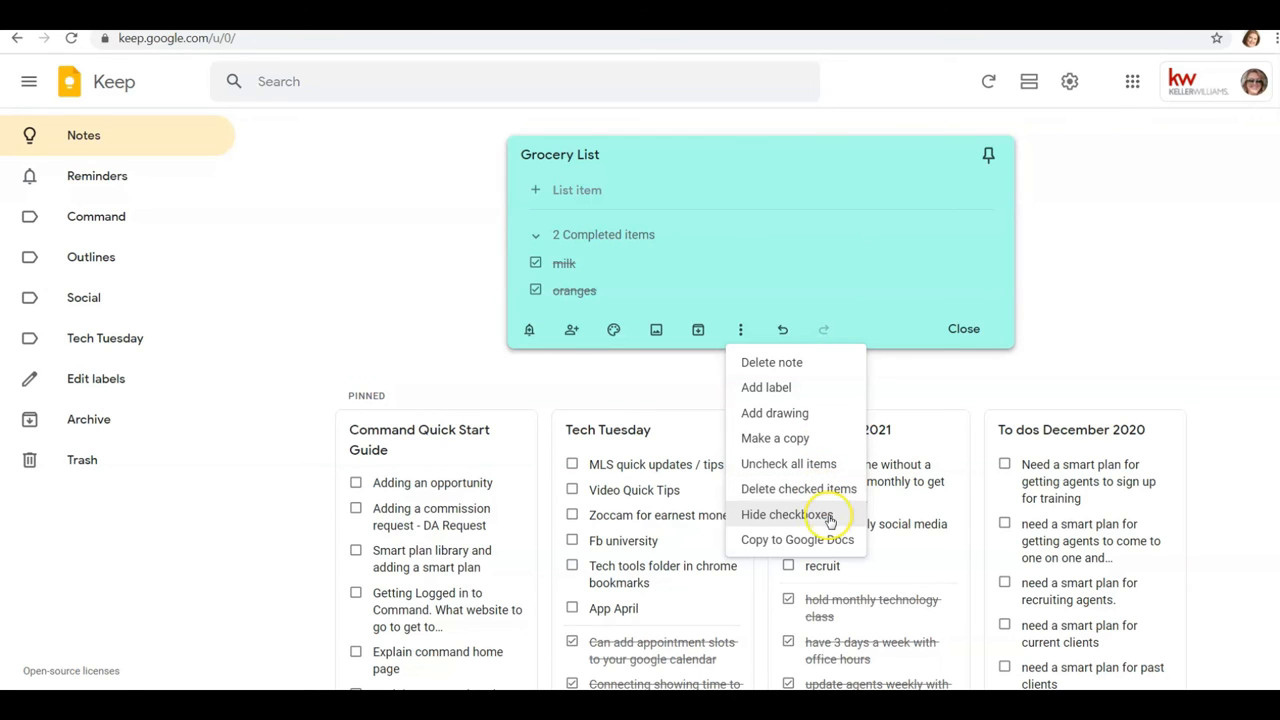
{"action": "mouse_move", "coordinate": [824, 539]}
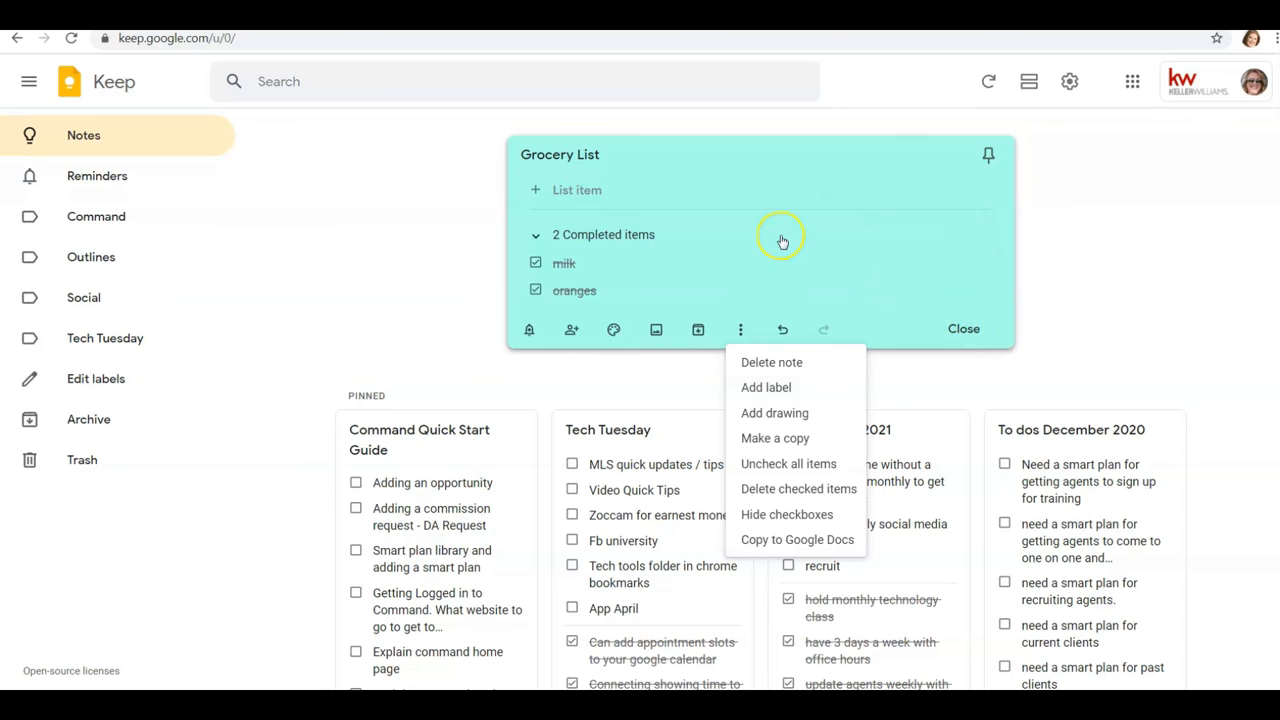
{"action": "mouse_move", "coordinate": [988, 157]}
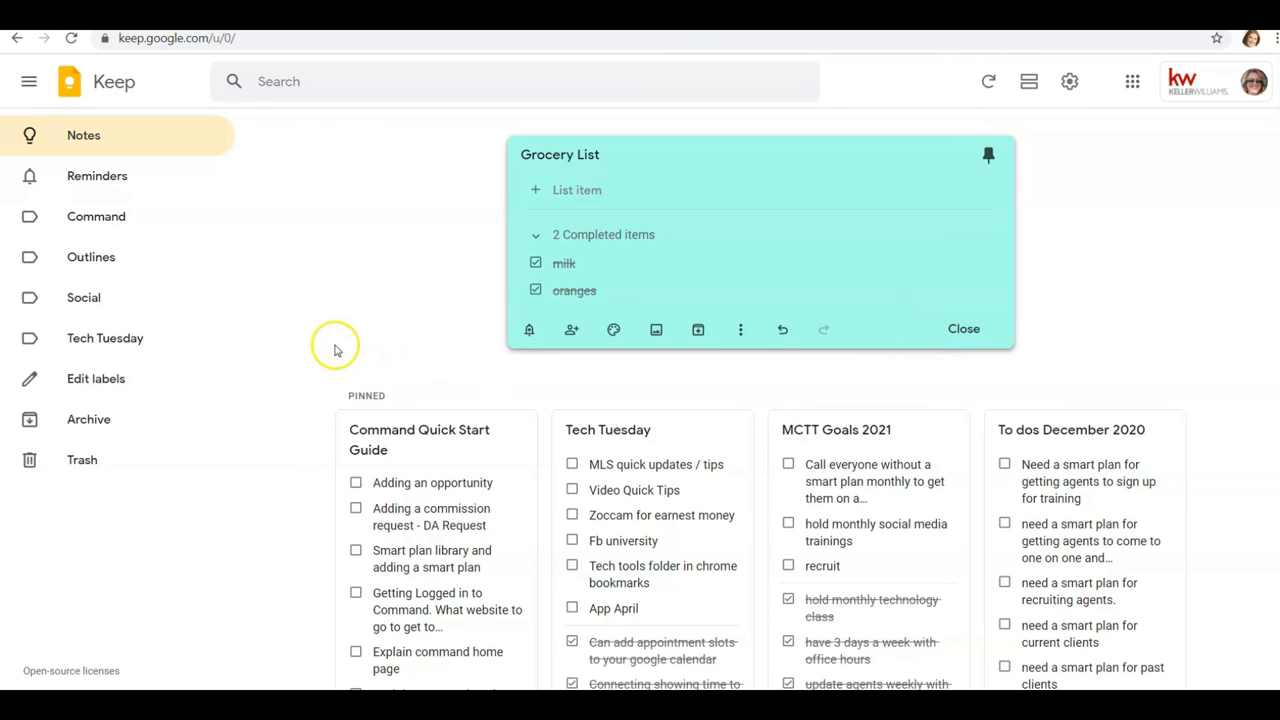
{"action": "mouse_move", "coordinate": [280, 321]}
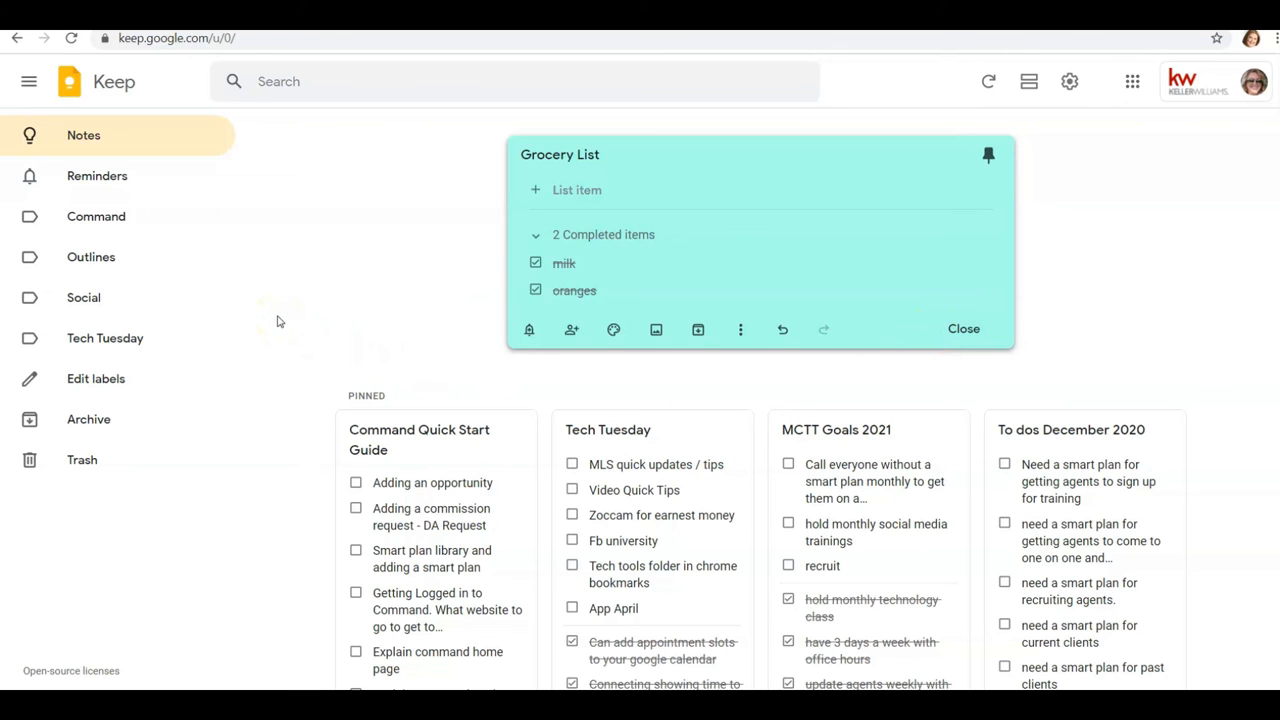